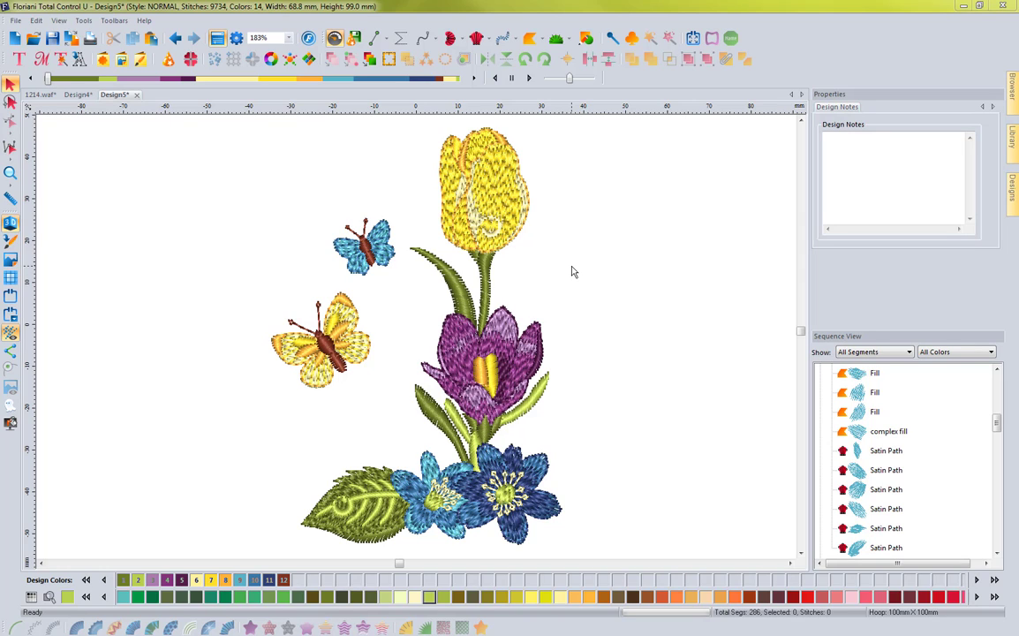
mouse_move(284, 215)
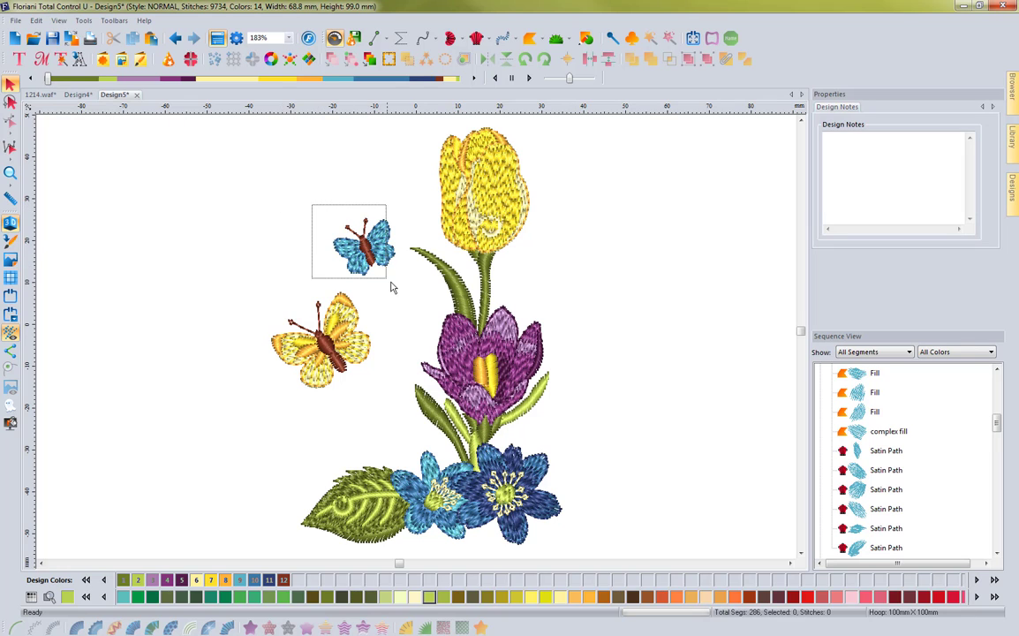
Step: Select and then deselect the small blue butterfly to show the default selection display
click(353, 243)
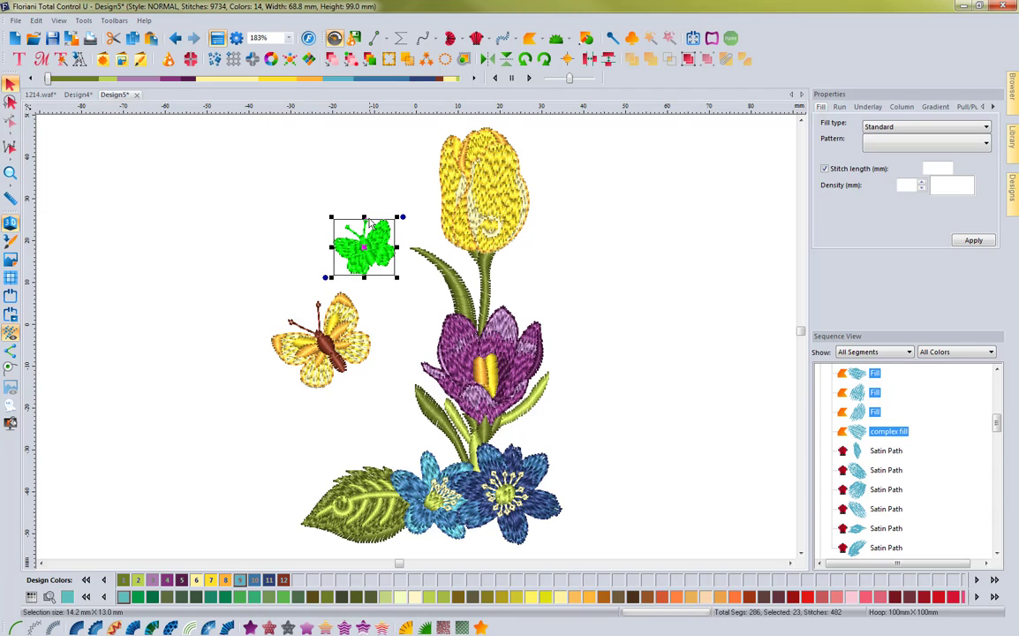
mouse_move(371, 284)
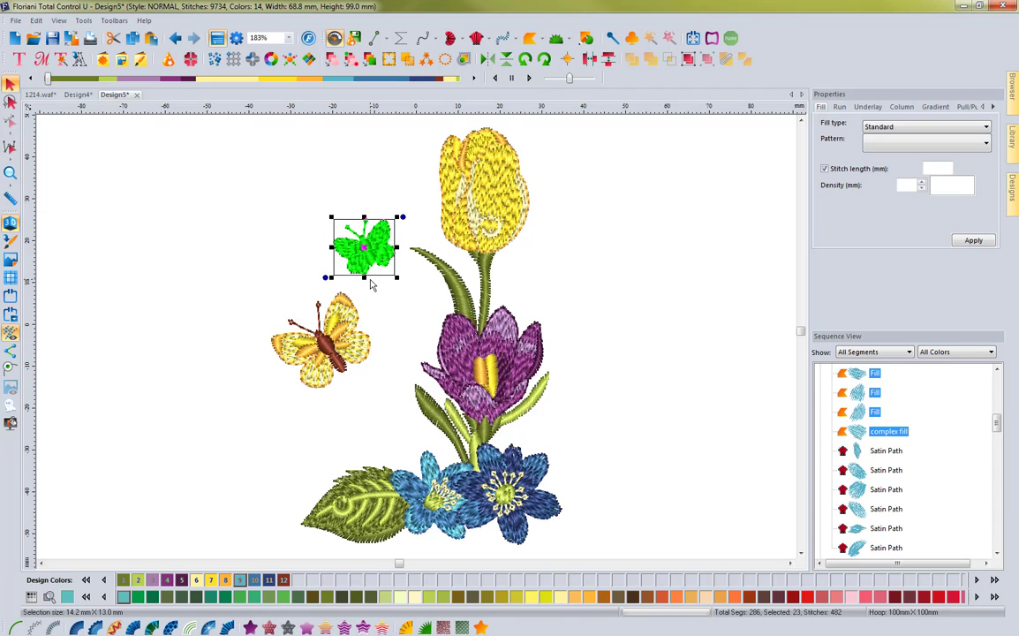
mouse_move(392, 282)
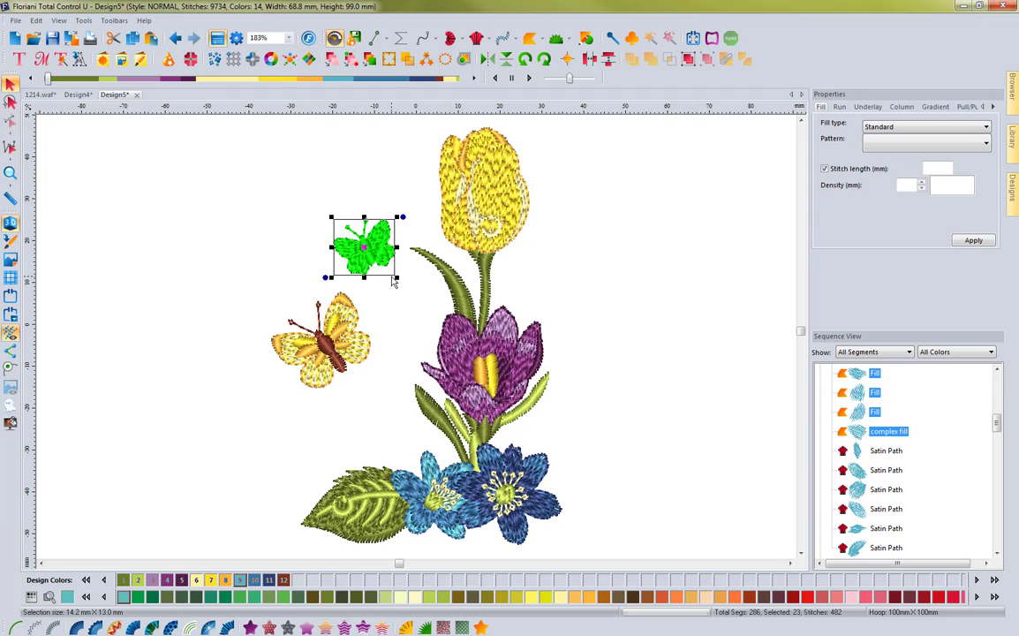
mouse_move(329, 219)
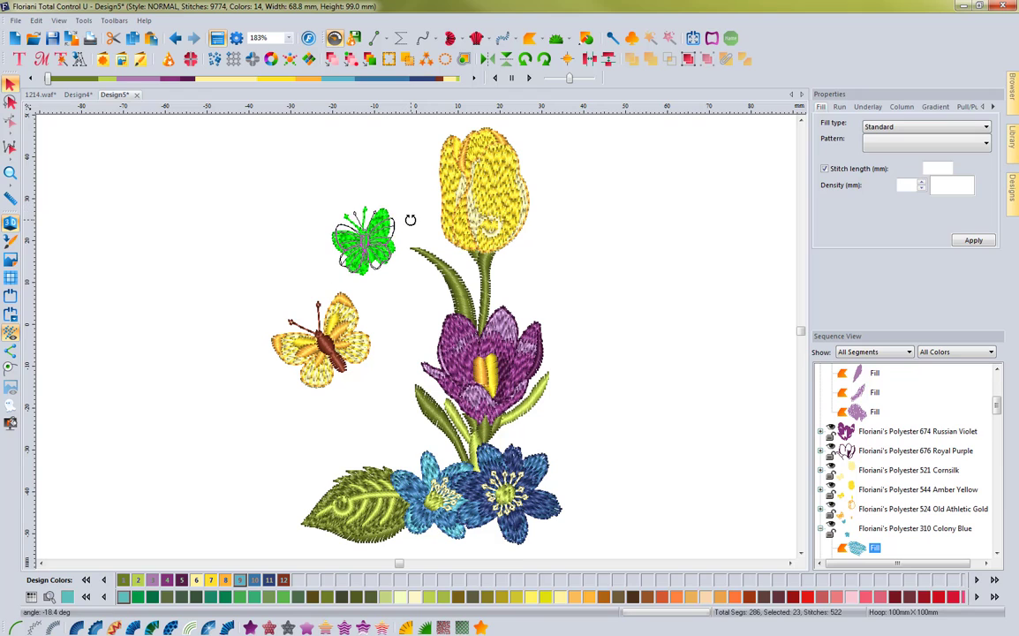
click(364, 241)
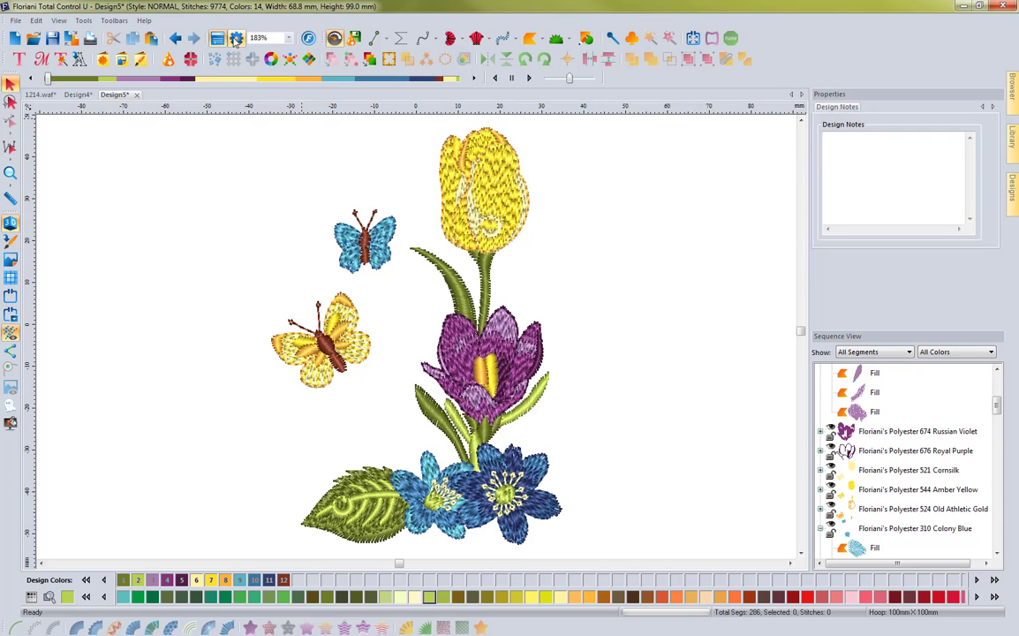
Step: Enable Show Selection Controls in the View preferences and confirm with OK
click(237, 39)
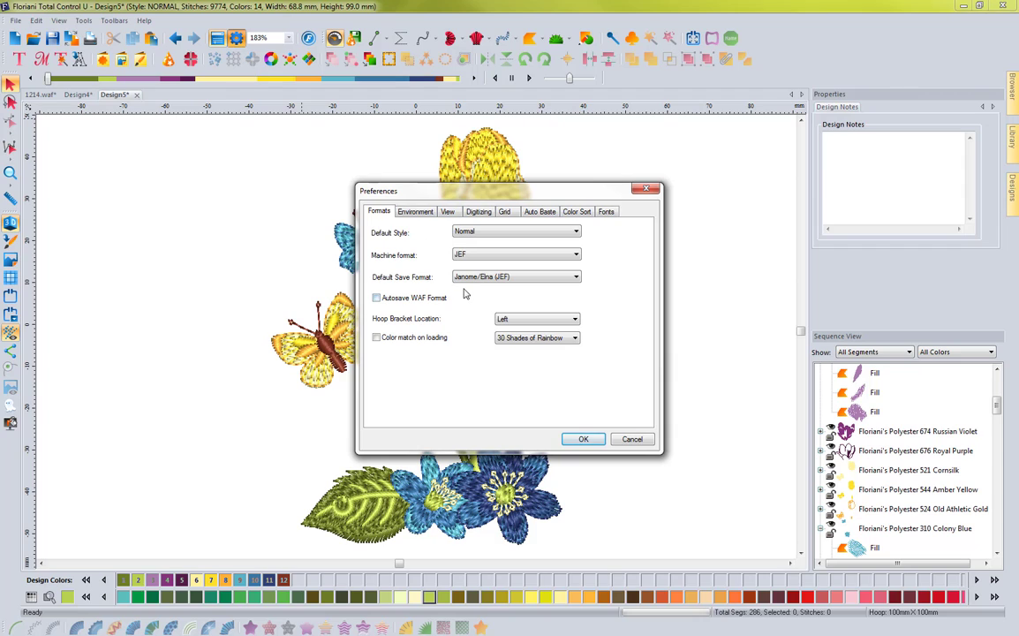
click(449, 212)
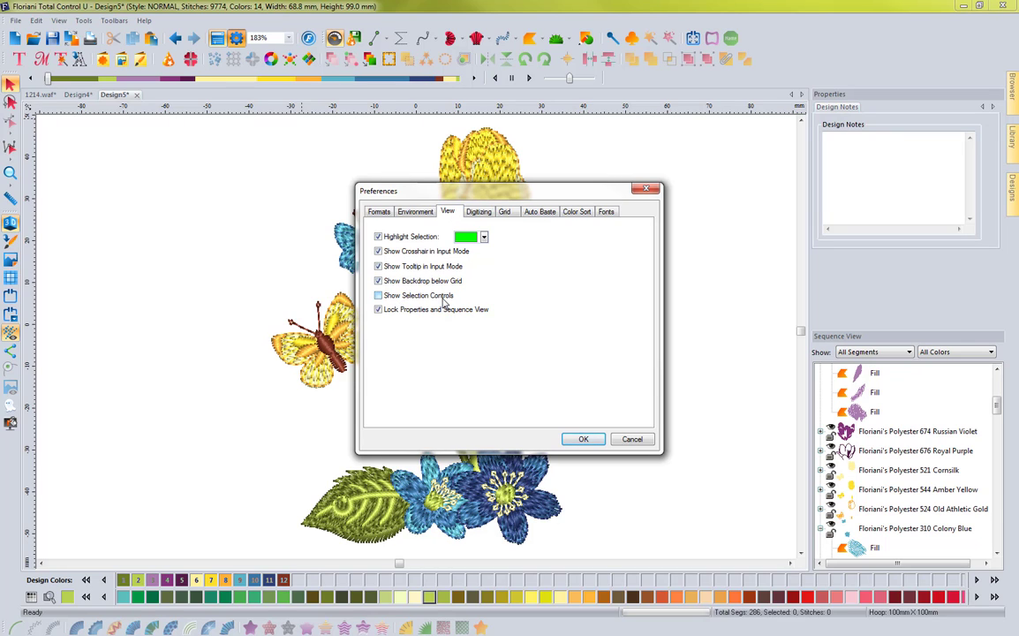
mouse_move(408, 300)
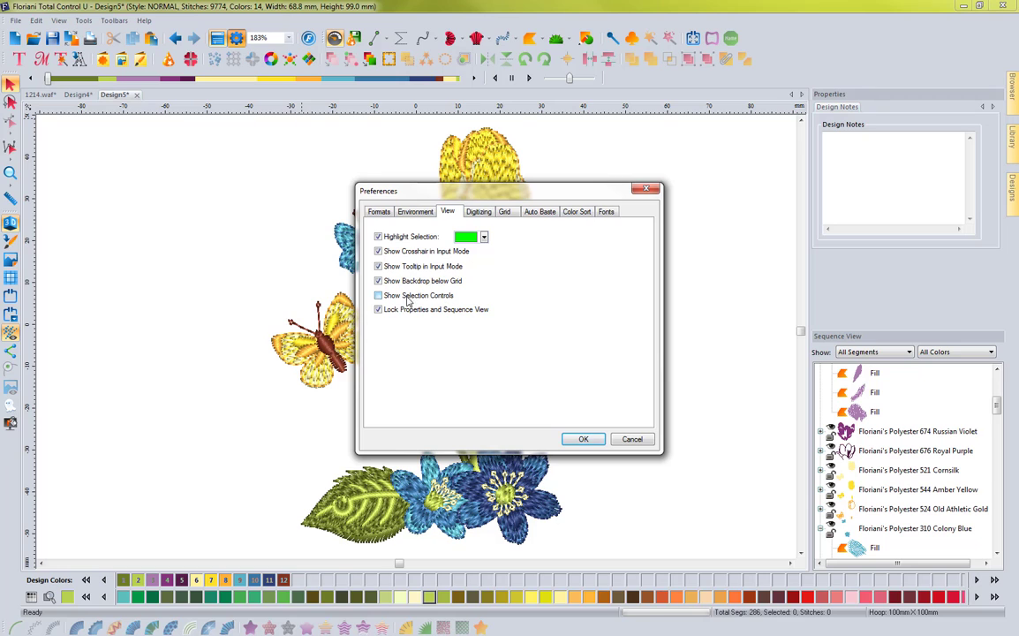
click(378, 295)
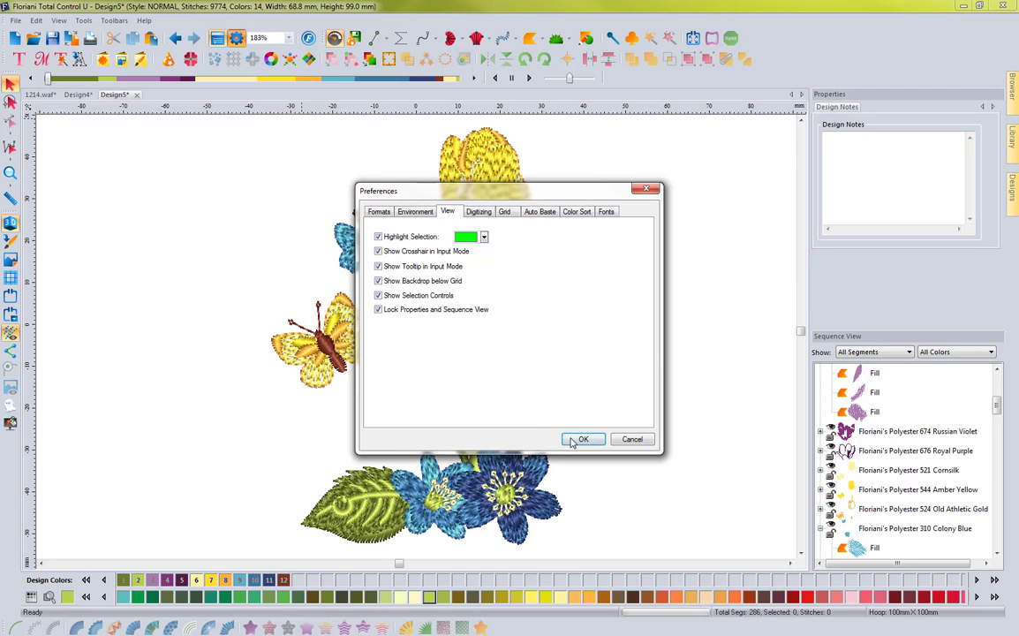
click(583, 438)
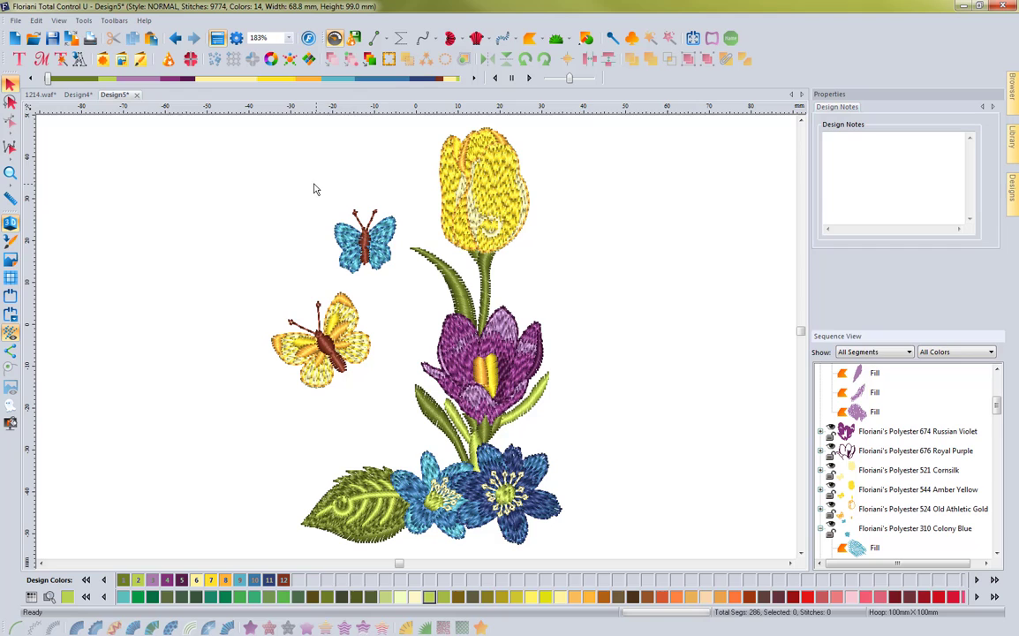
mouse_move(316, 205)
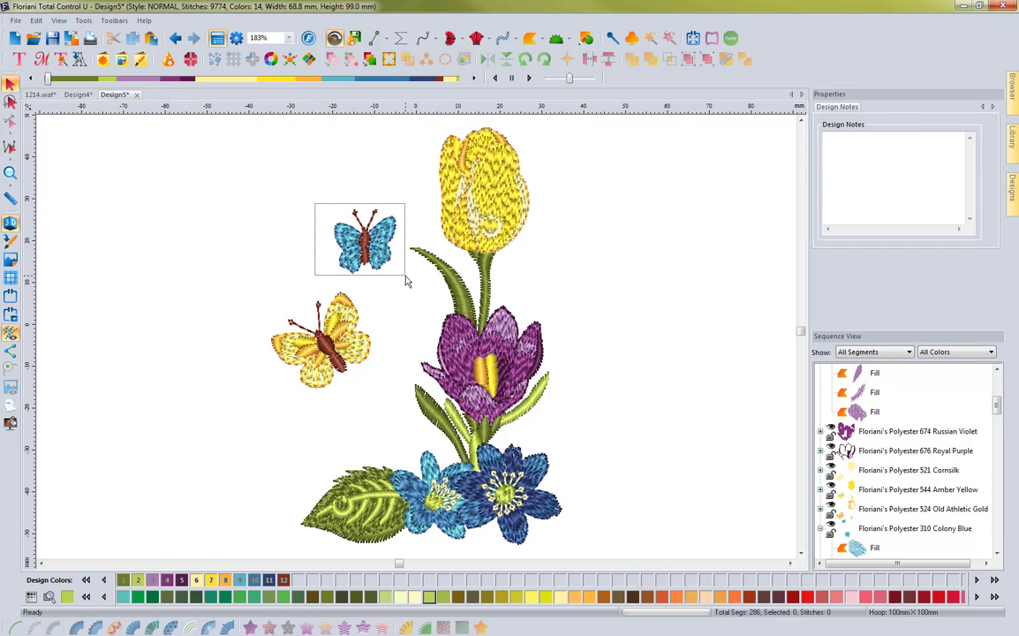
click(362, 239)
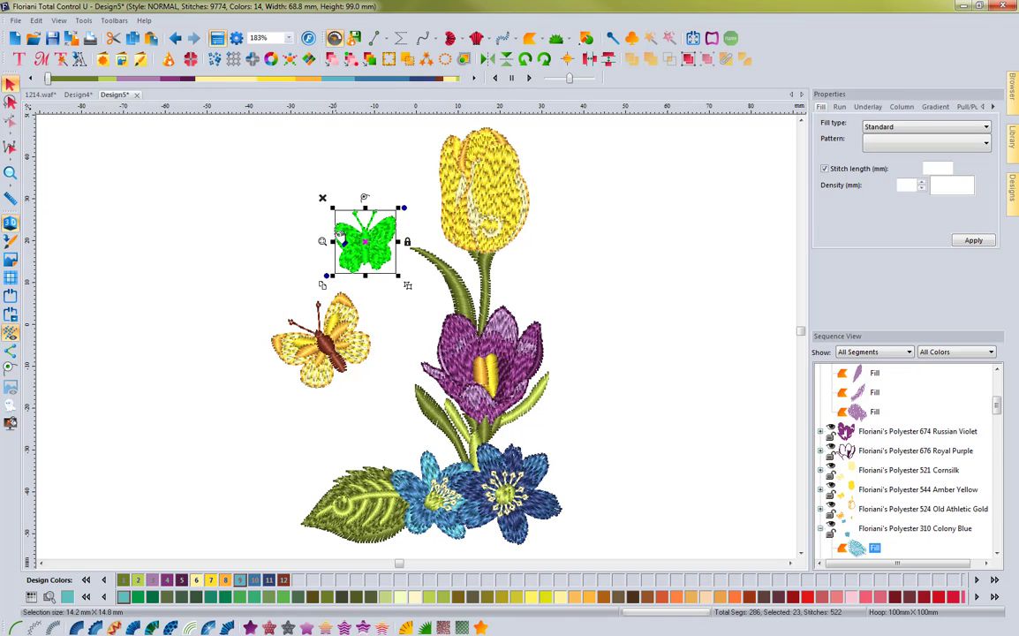
mouse_move(416, 265)
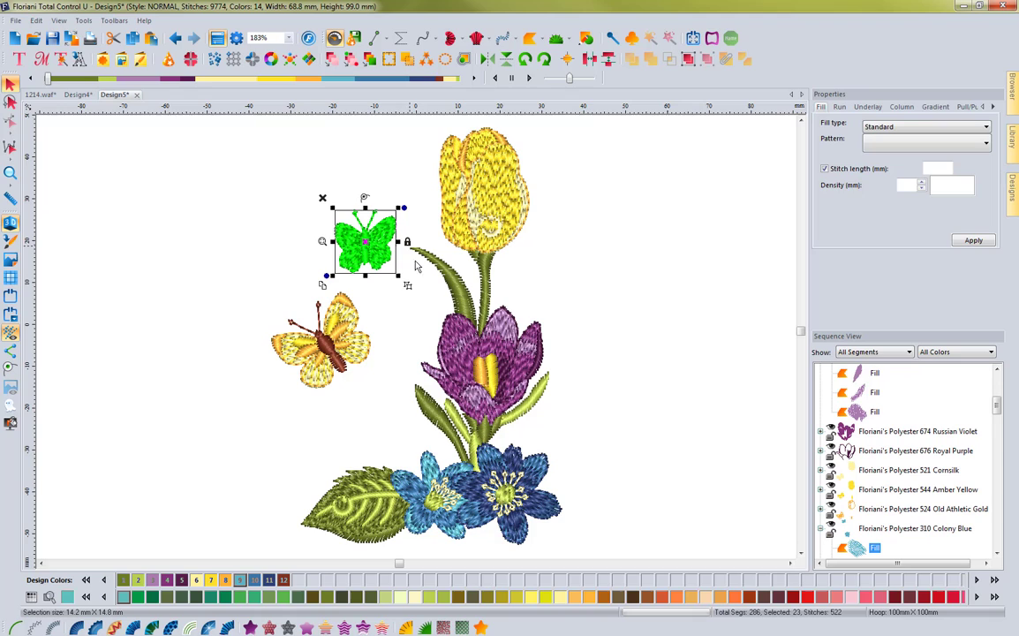
mouse_move(318, 247)
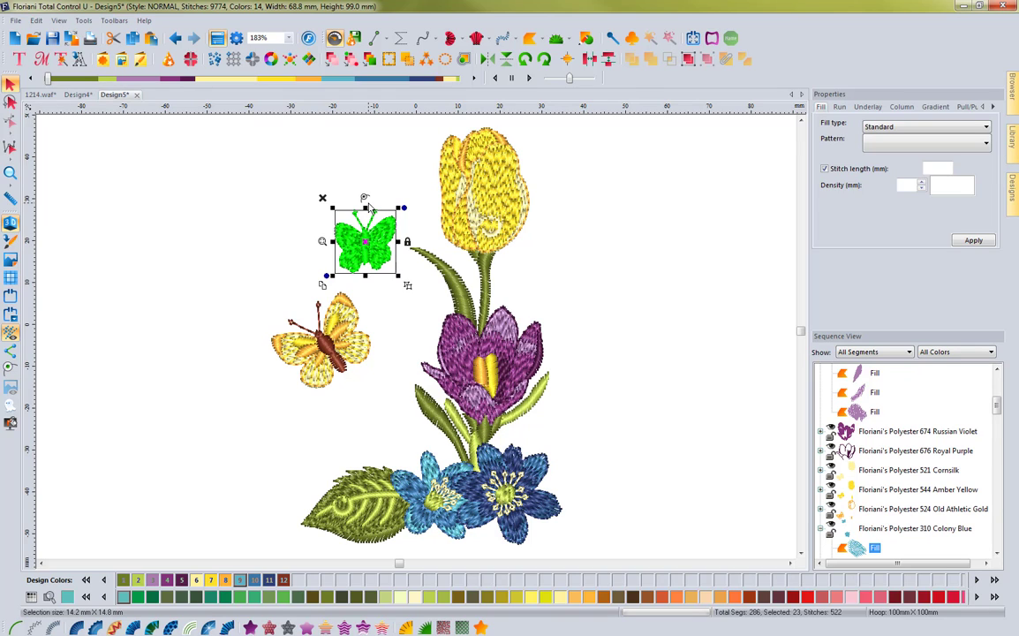
mouse_move(378, 281)
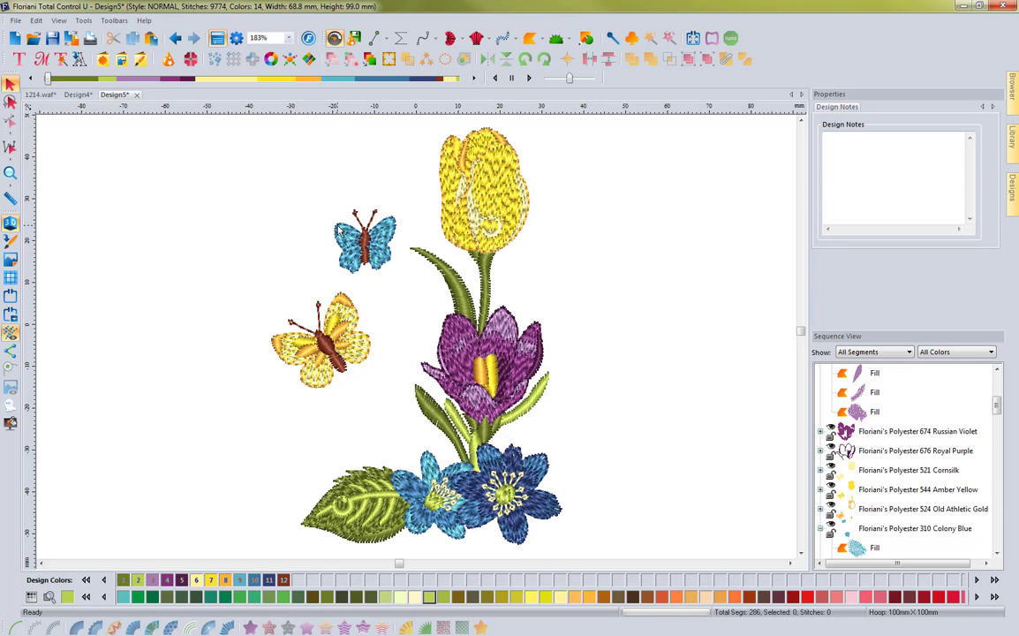
click(365, 240)
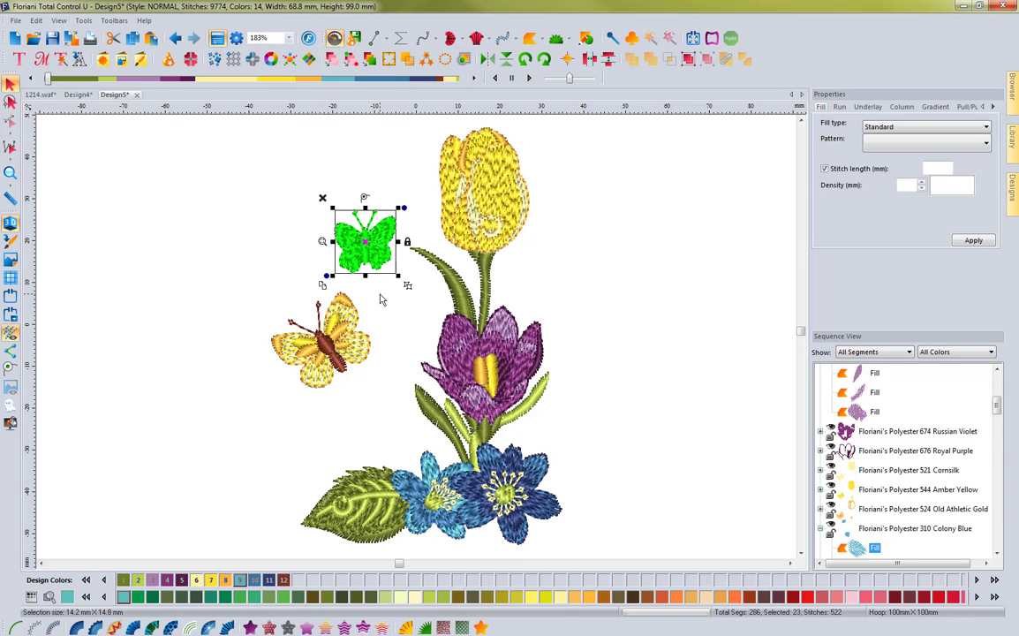
mouse_move(392, 294)
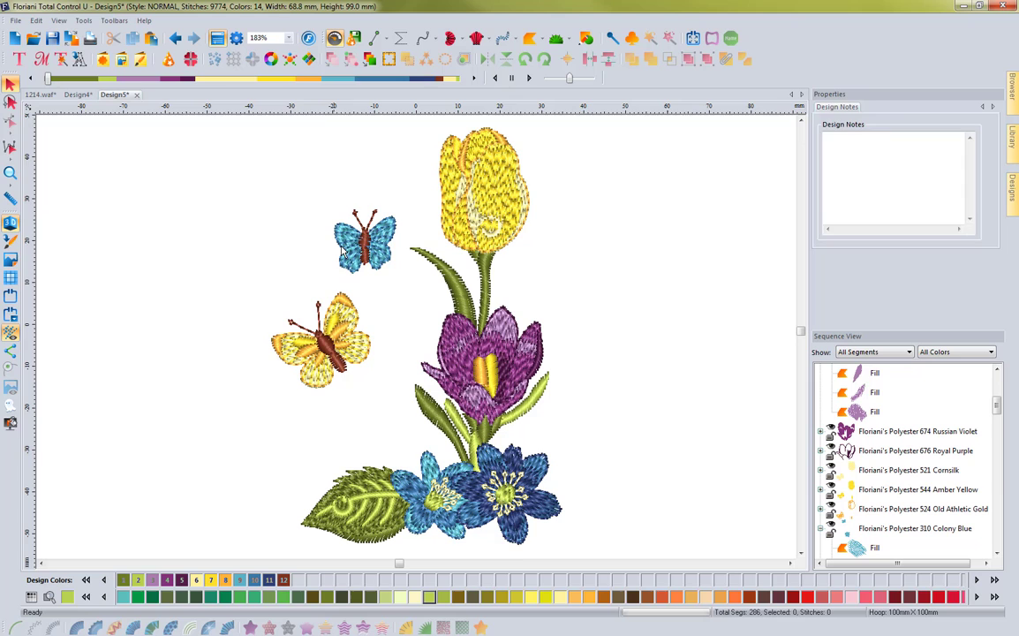
click(364, 244)
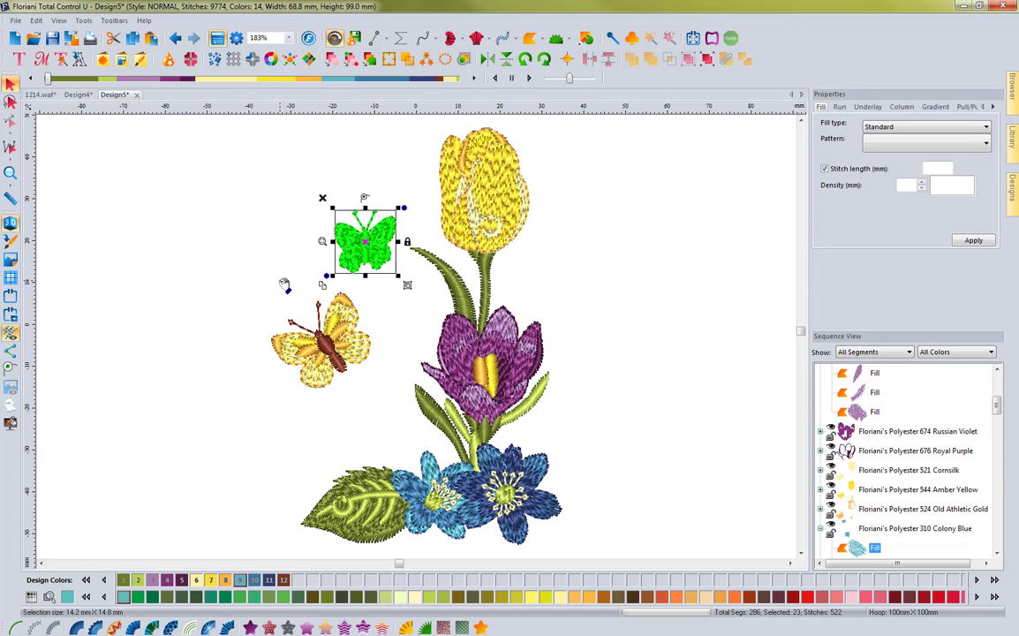
mouse_move(237, 268)
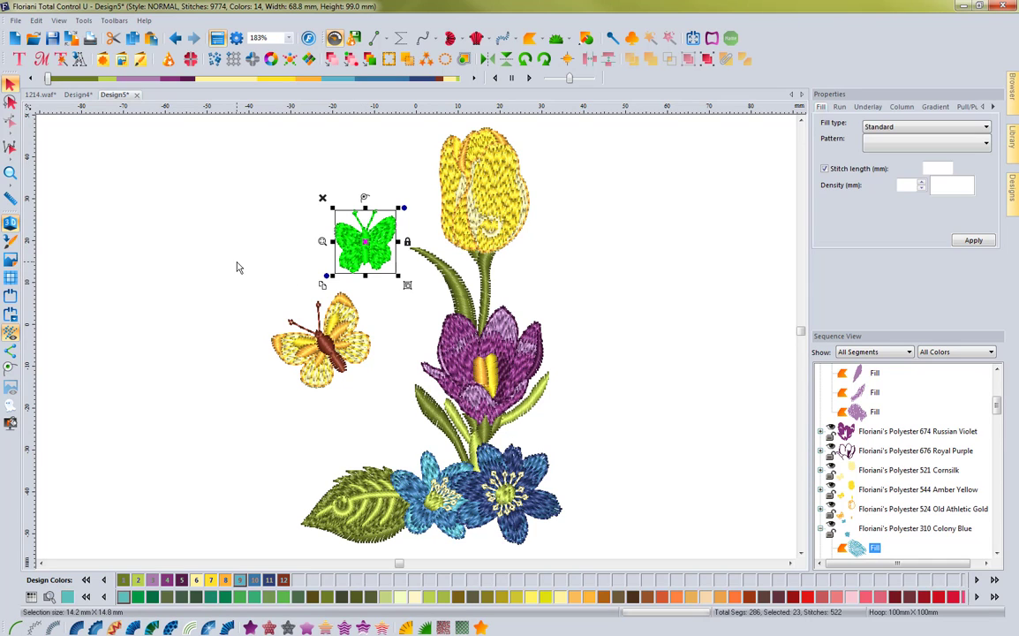
mouse_move(406, 293)
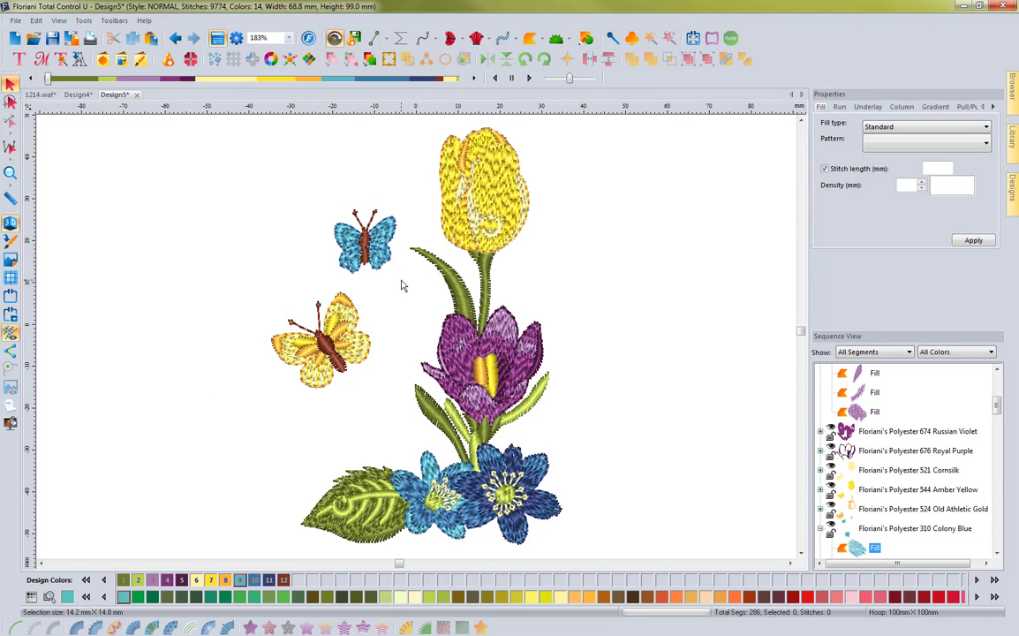
click(364, 238)
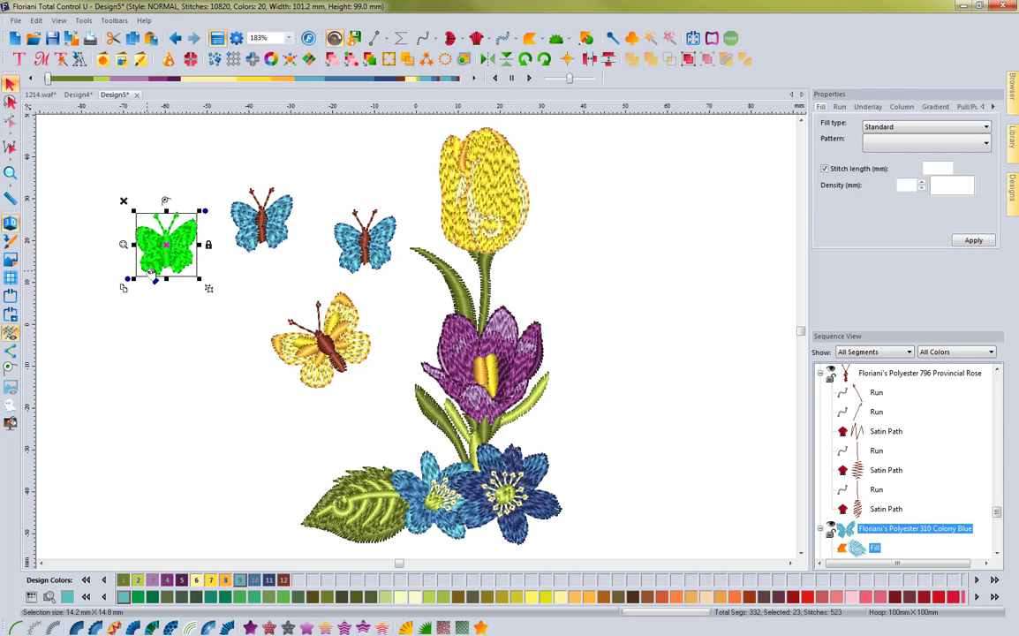
mouse_move(188, 330)
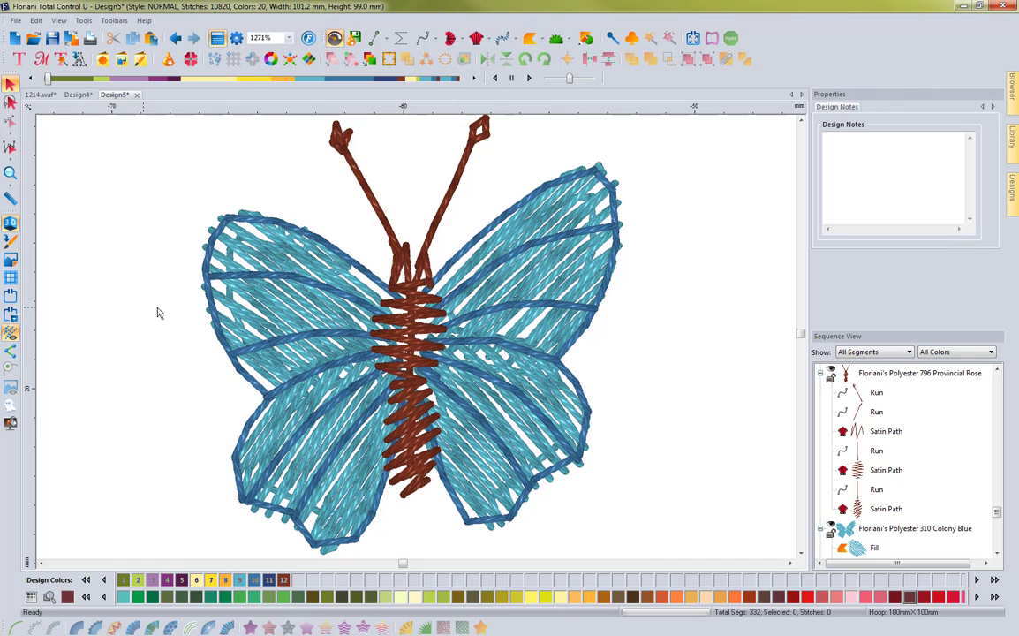
mouse_move(415, 371)
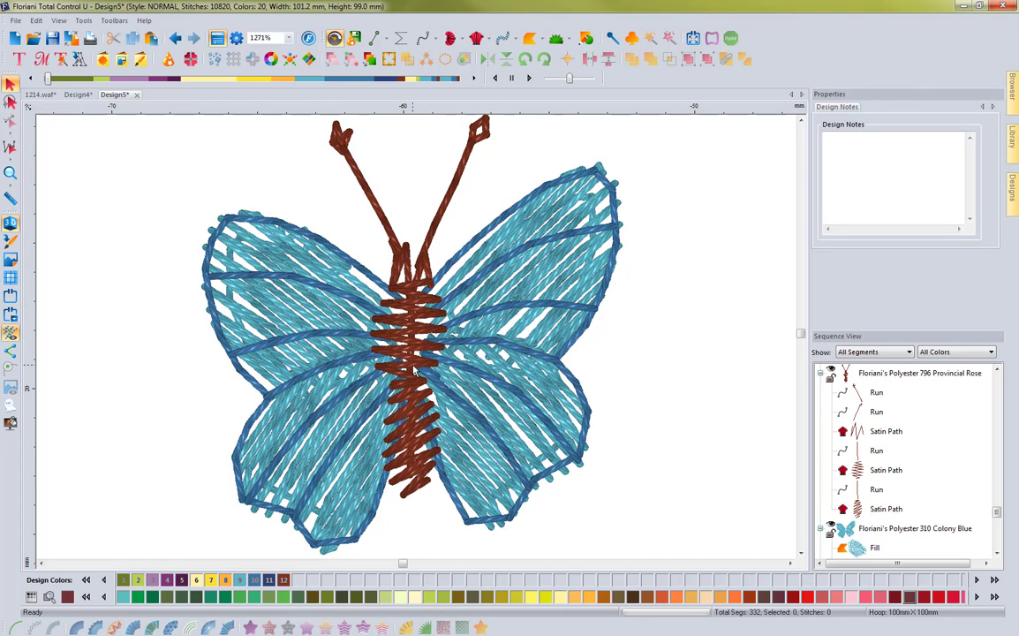
mouse_move(203, 202)
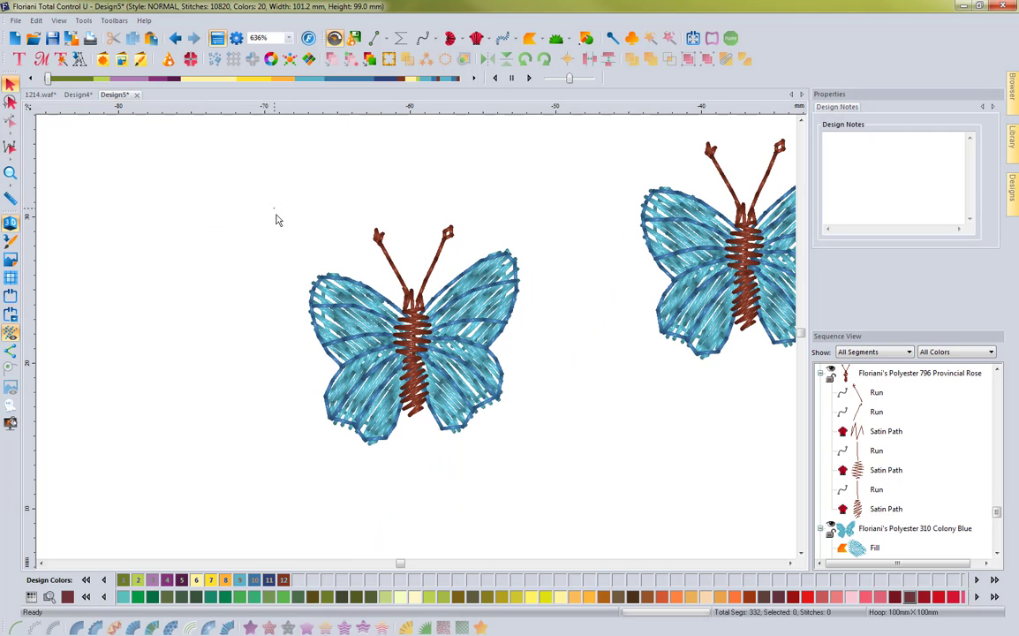
click(414, 335)
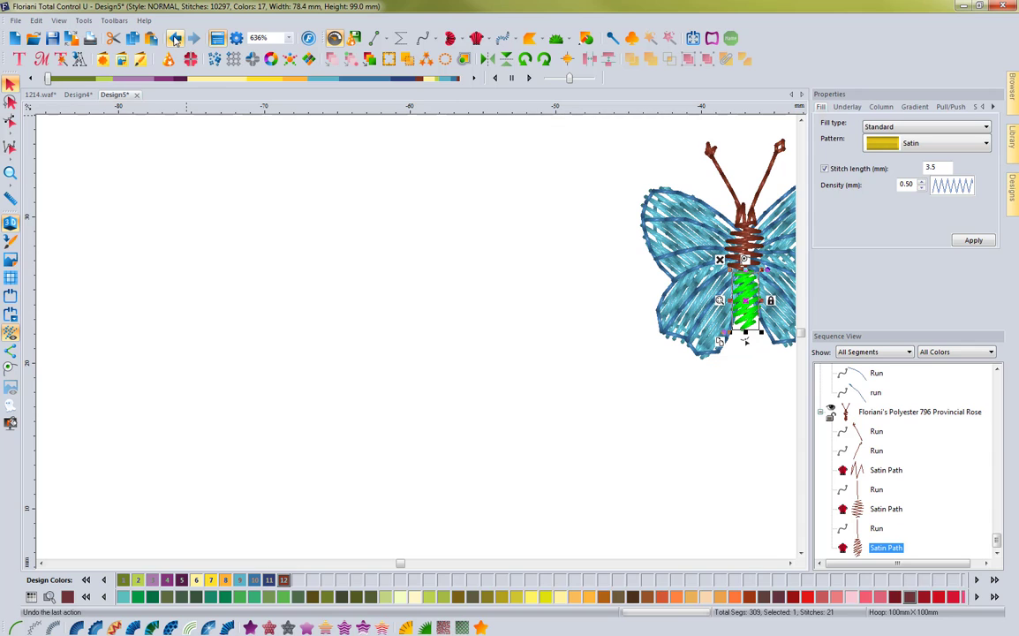
click(173, 39)
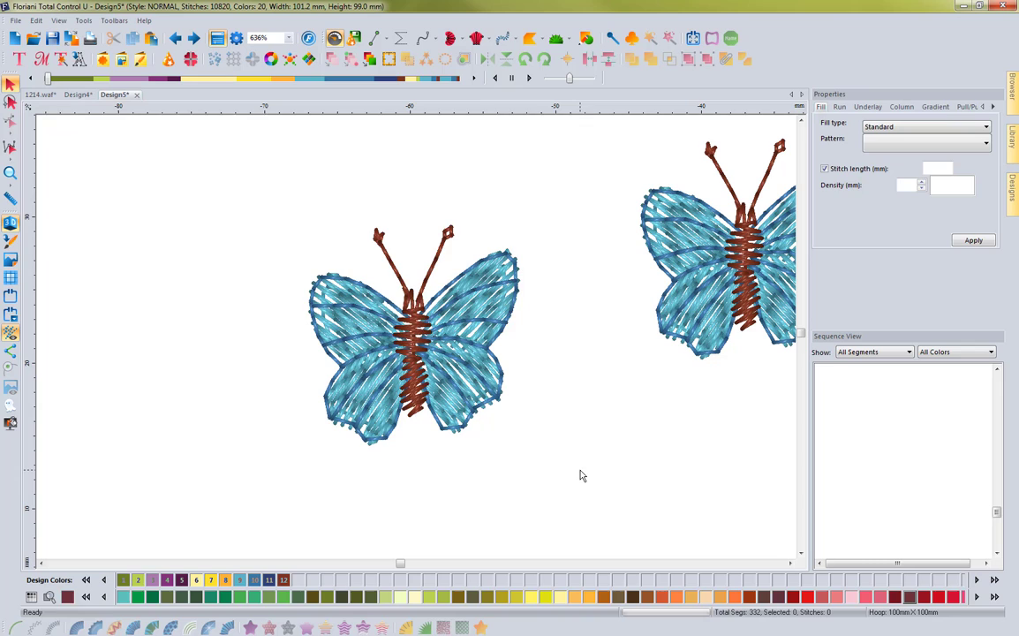
Step: Close the four-point artwork outline left of the butterfly so it shows its selection controls
click(414, 335)
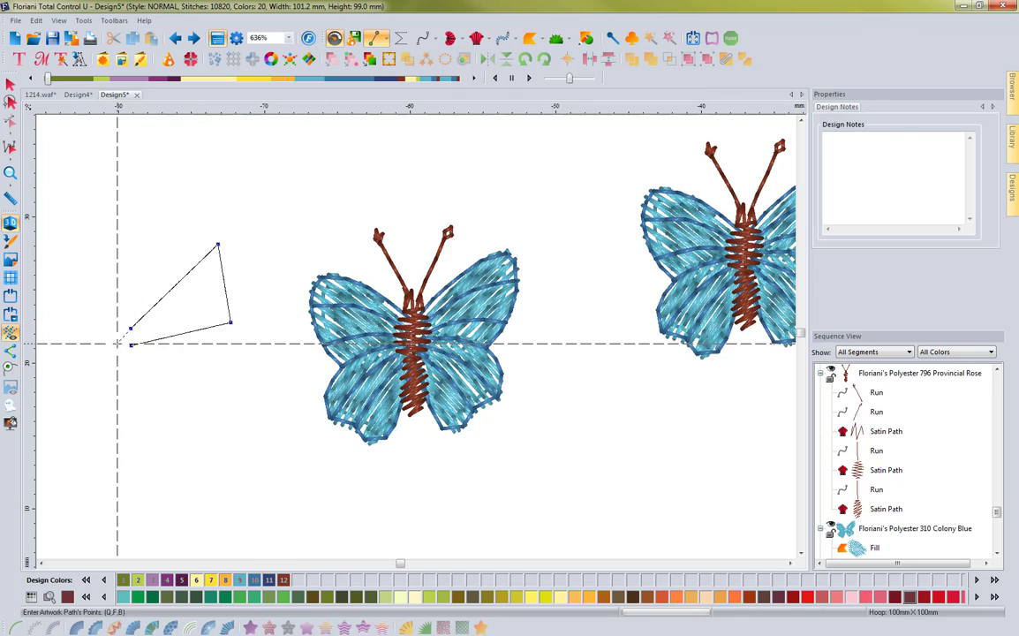
click(180, 296)
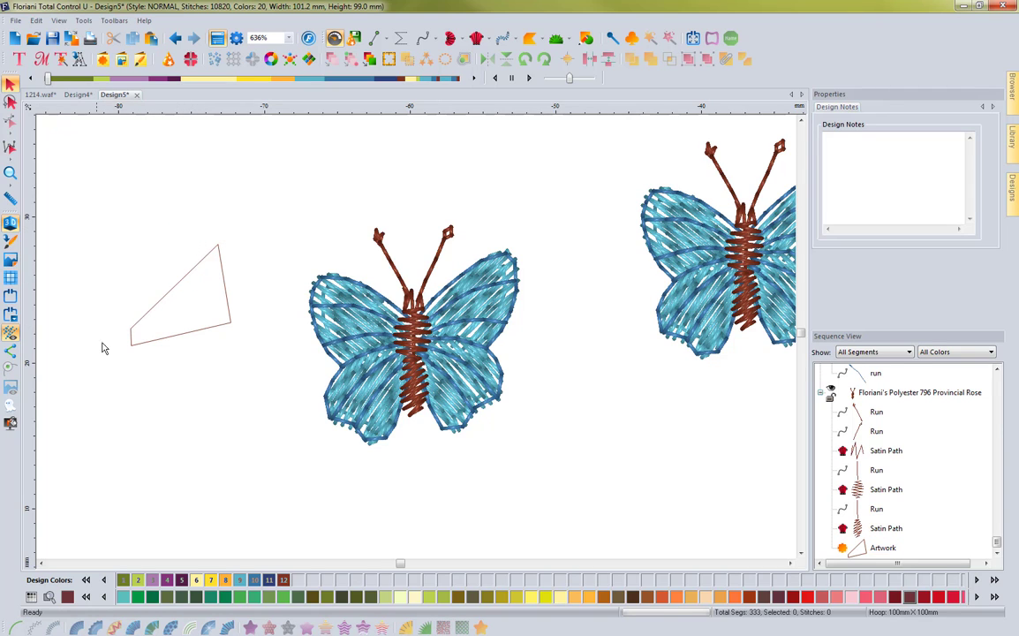
mouse_move(243, 262)
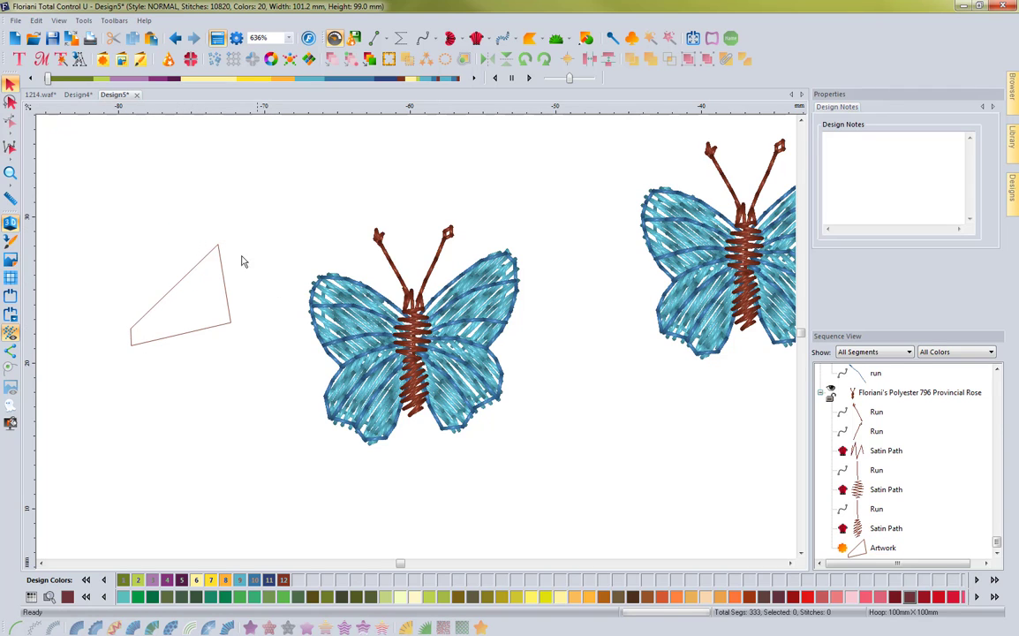
mouse_move(152, 311)
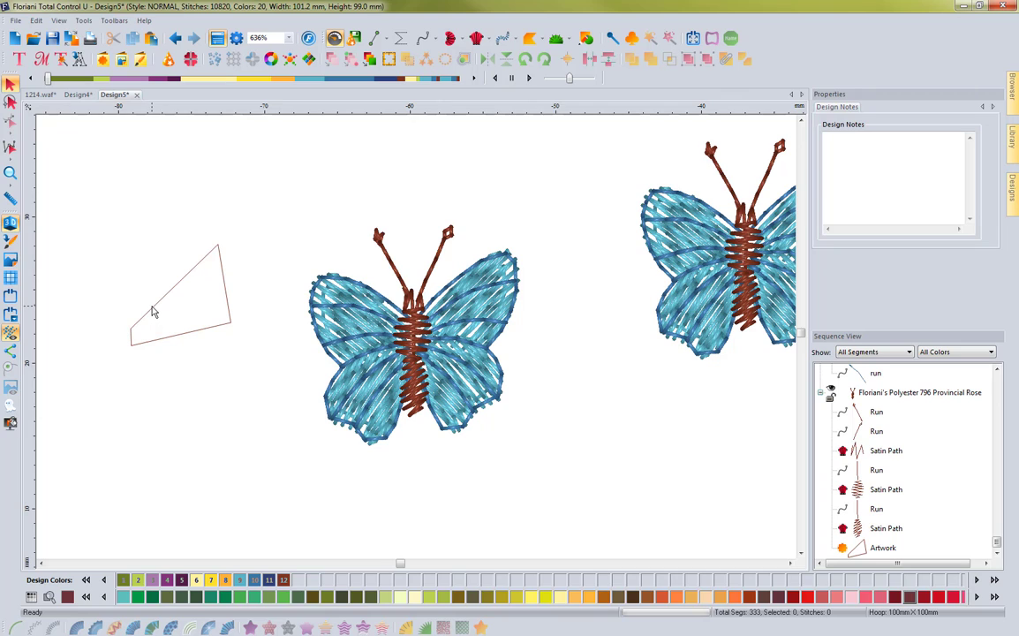
click(180, 297)
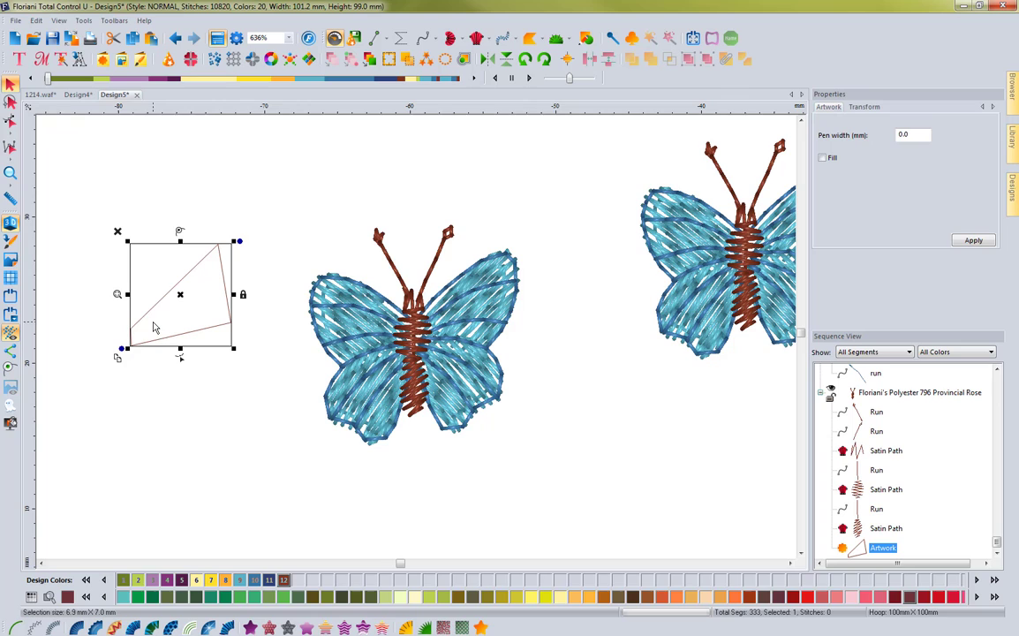
mouse_move(328, 105)
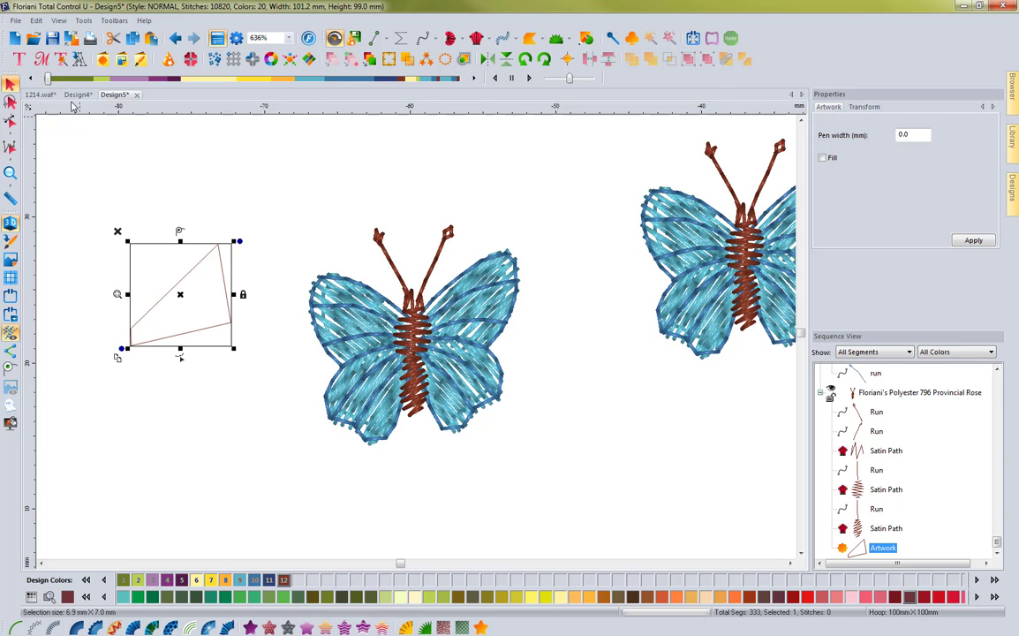
mouse_move(101, 186)
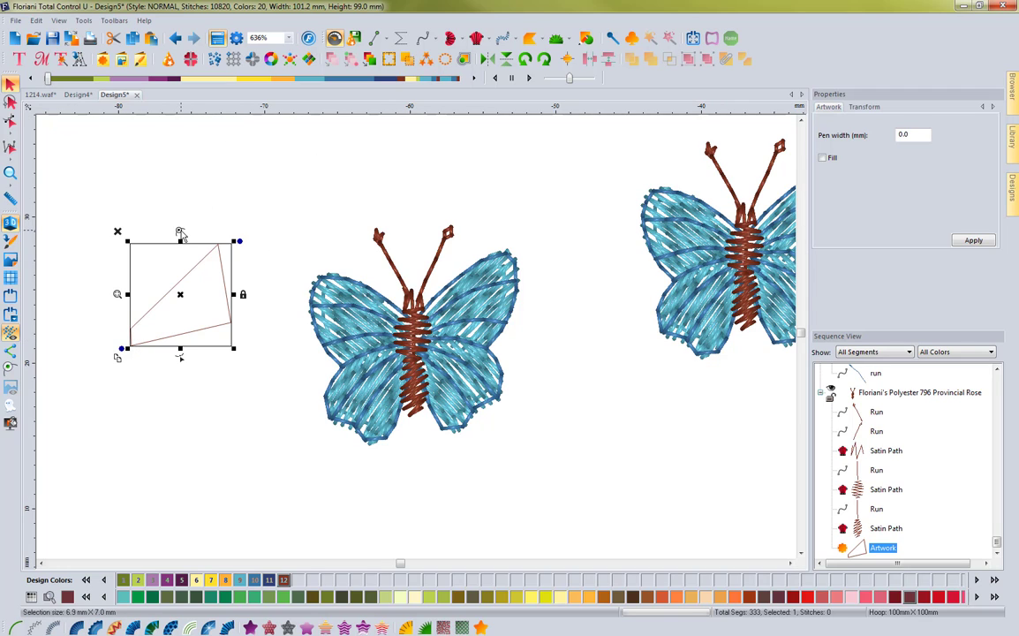
mouse_move(194, 442)
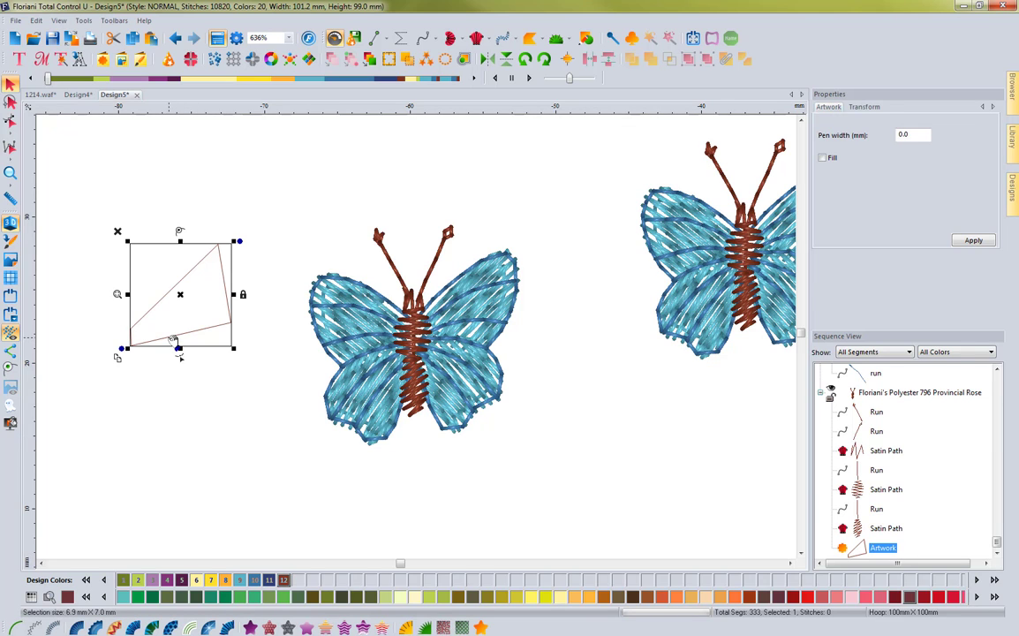
mouse_move(178, 234)
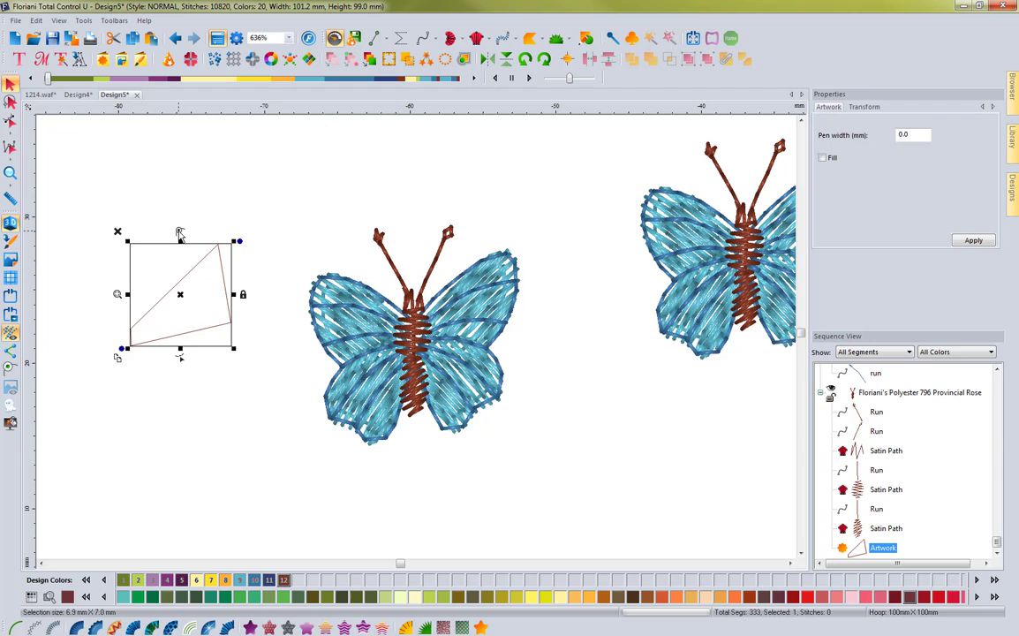
mouse_move(186, 236)
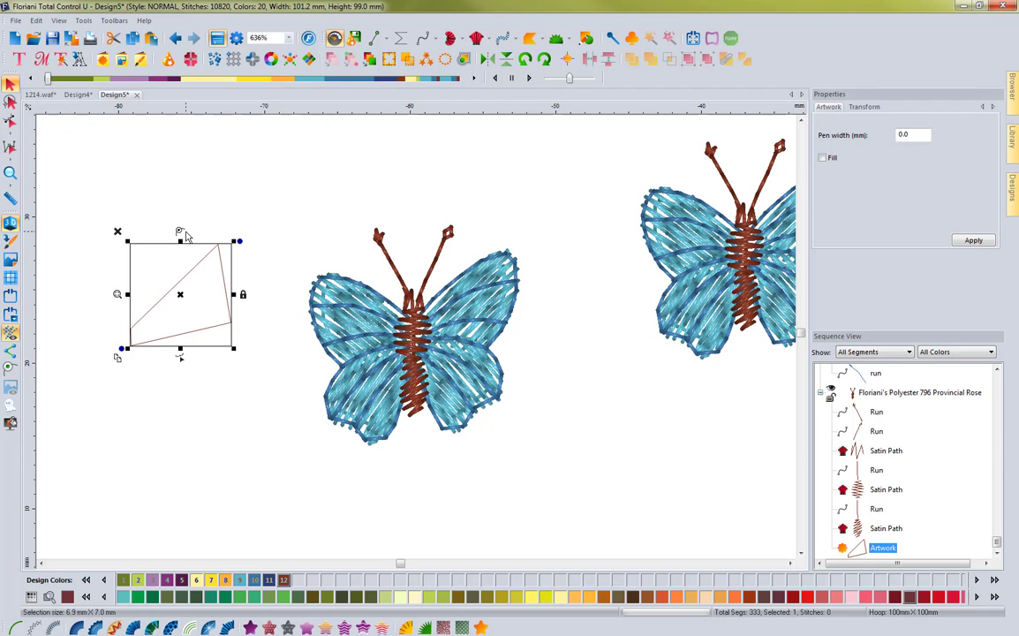
mouse_move(244, 272)
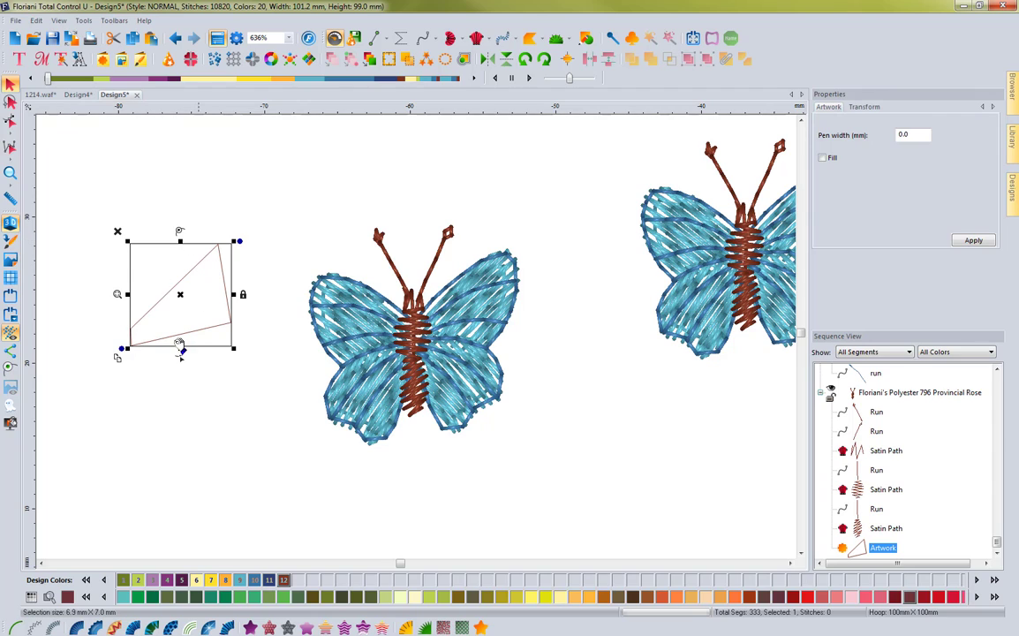
mouse_move(77, 339)
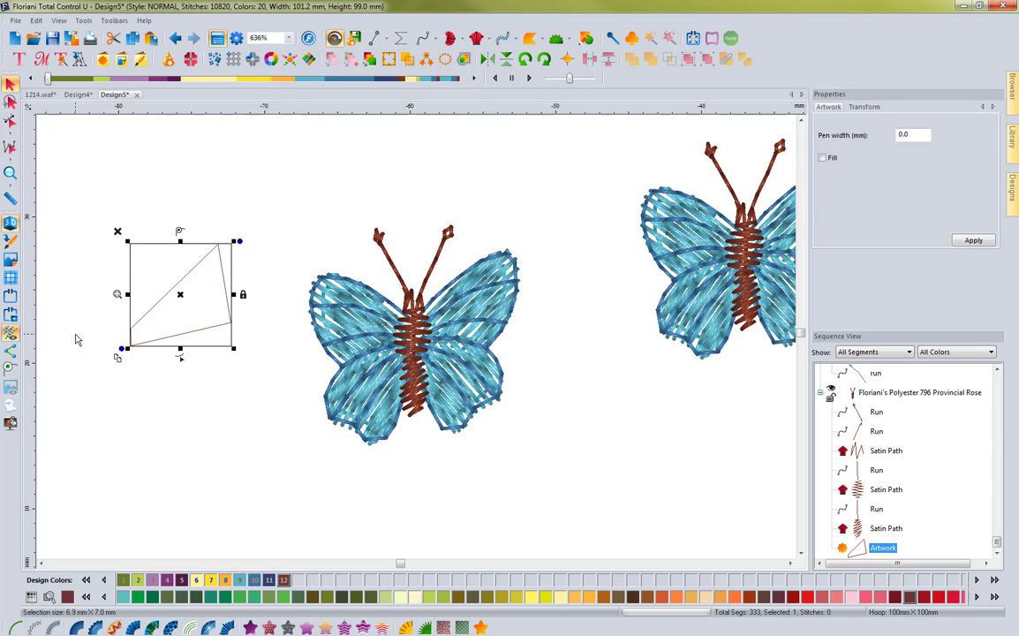
mouse_move(212, 404)
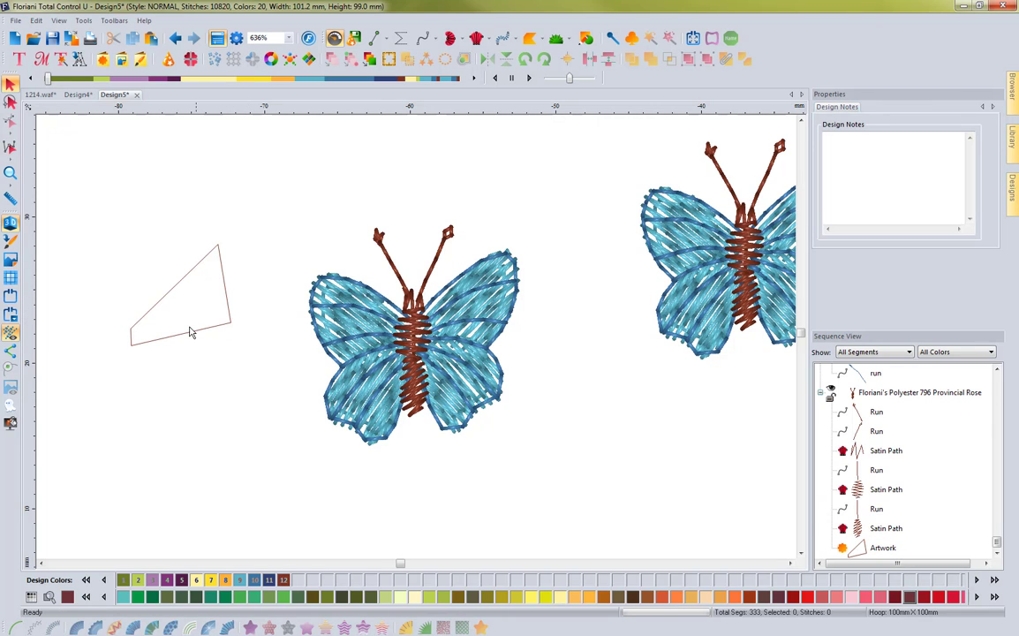
mouse_move(166, 296)
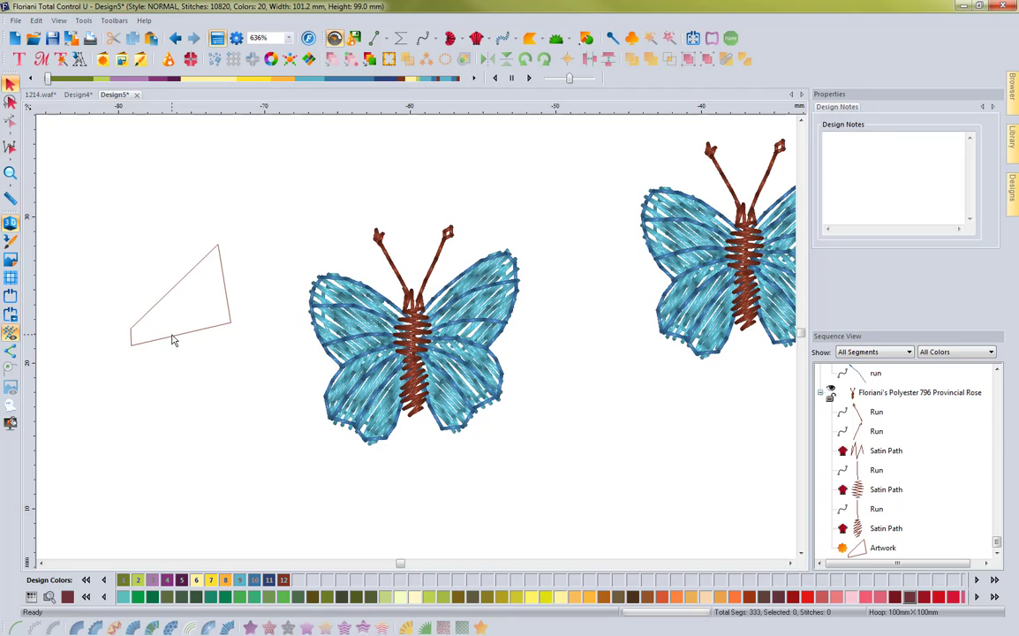
mouse_move(231, 334)
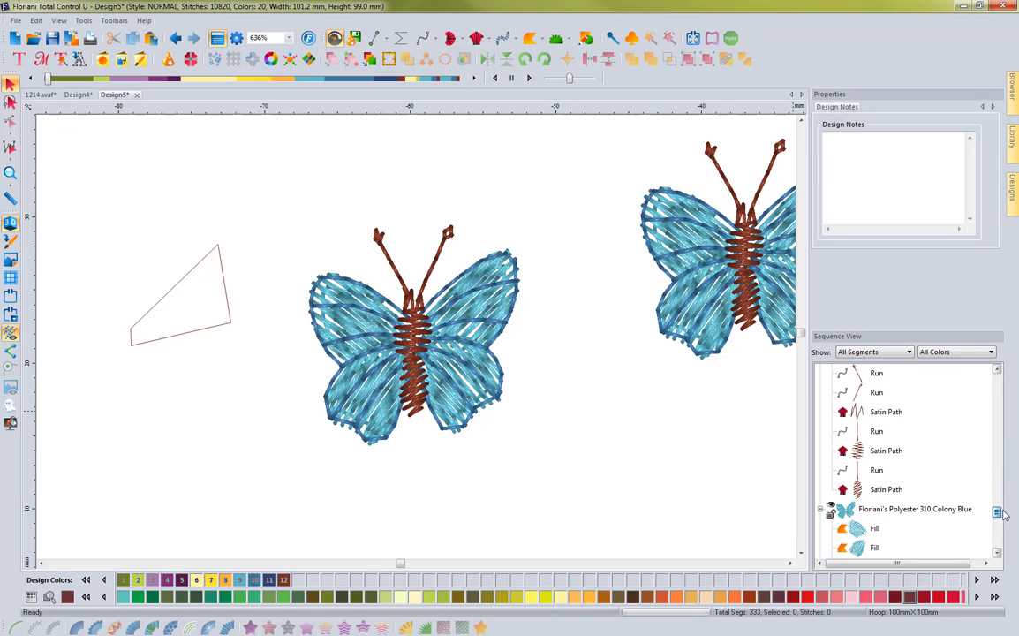
Step: Select the Artwork entry in the Sequence View and bring up the outline's context menu
scroll(down, 3)
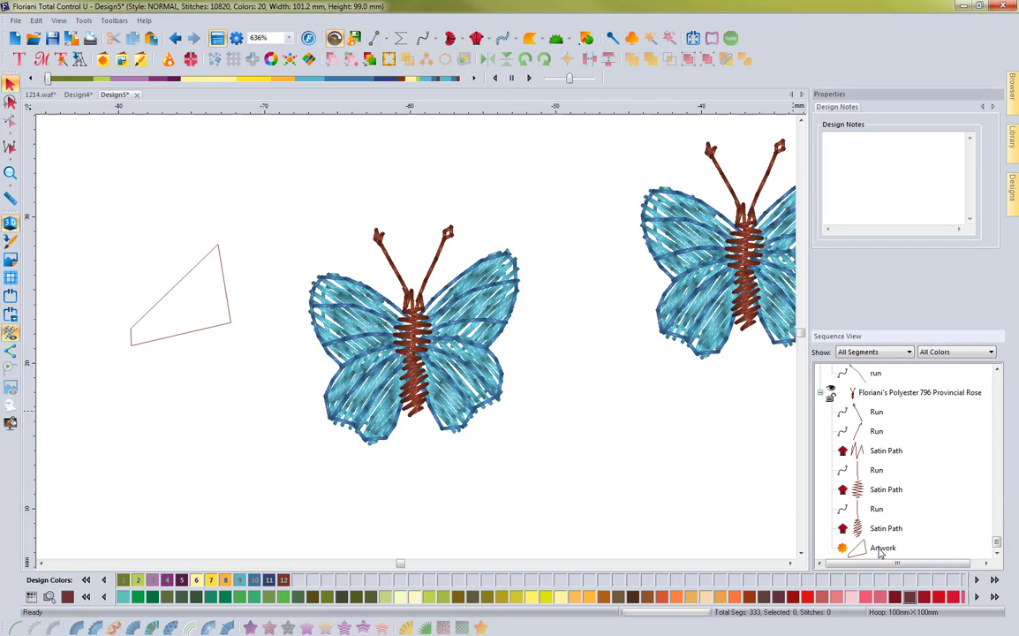
click(884, 548)
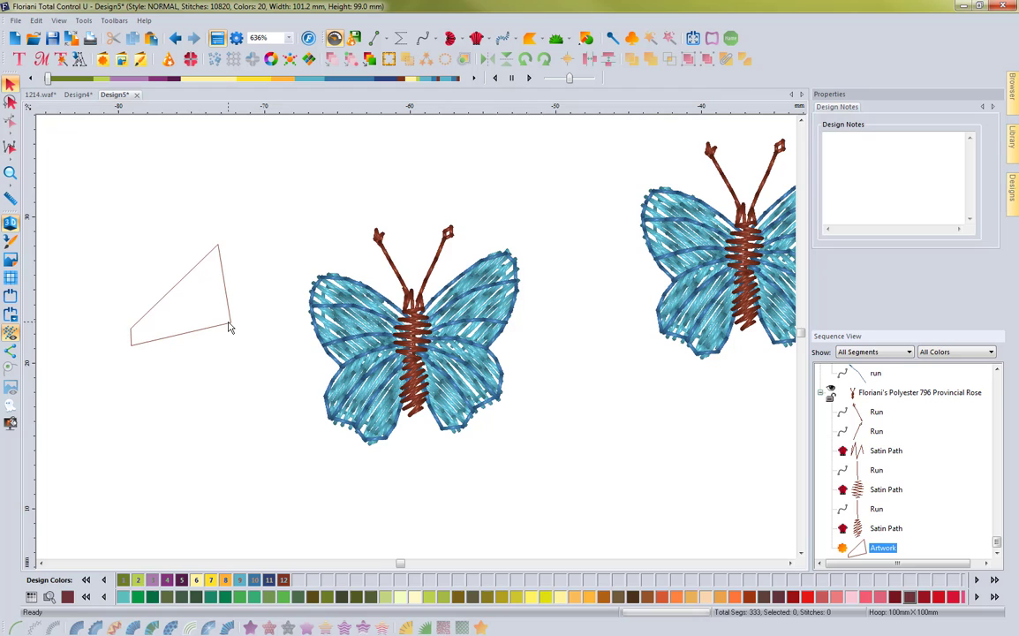
right_click(230, 329)
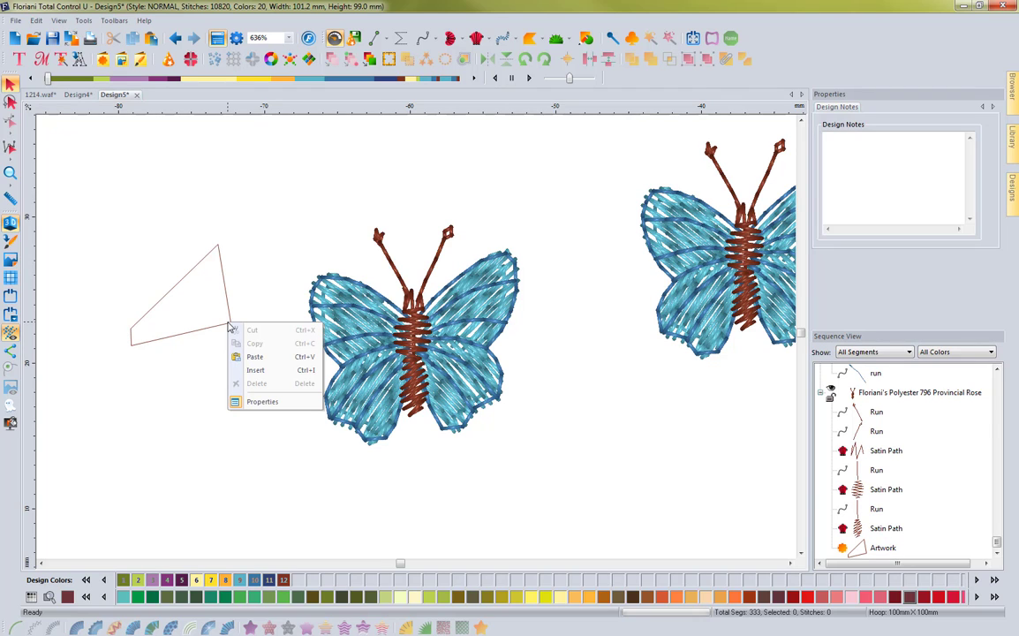
mouse_move(198, 359)
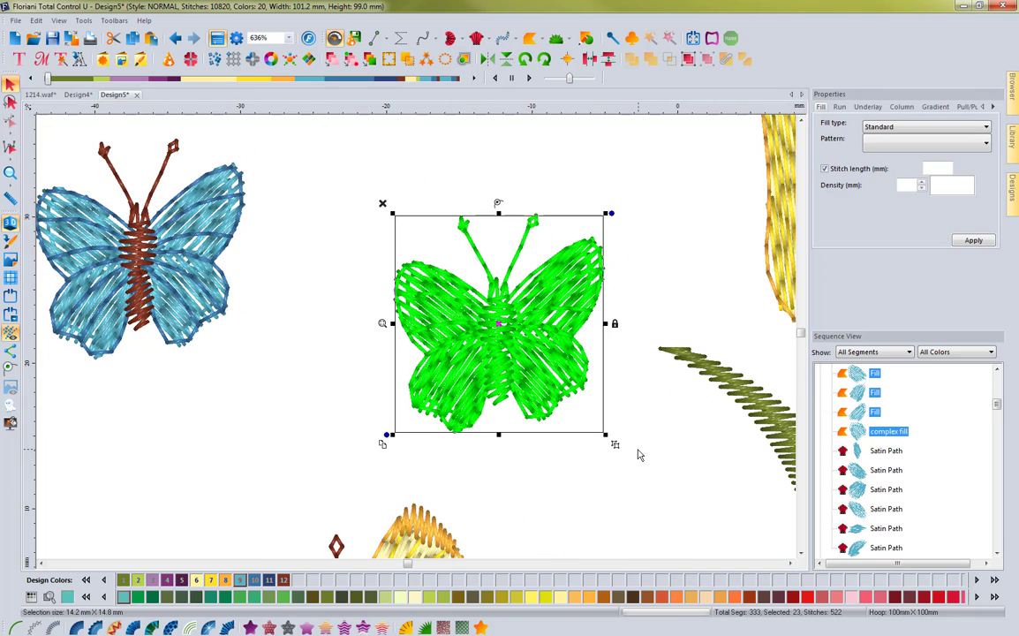
mouse_move(569, 410)
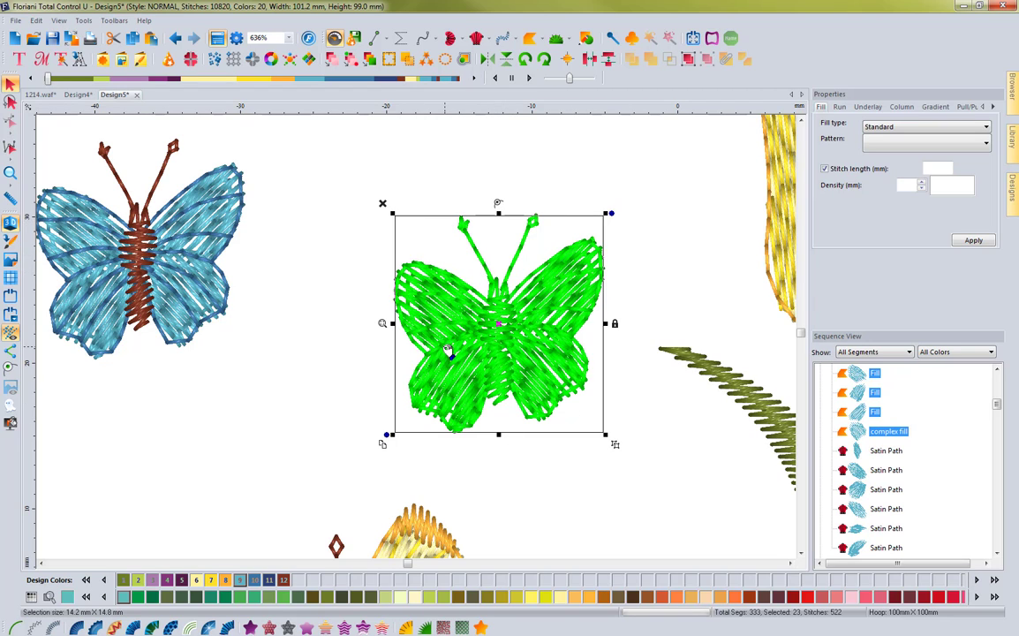
mouse_move(405, 452)
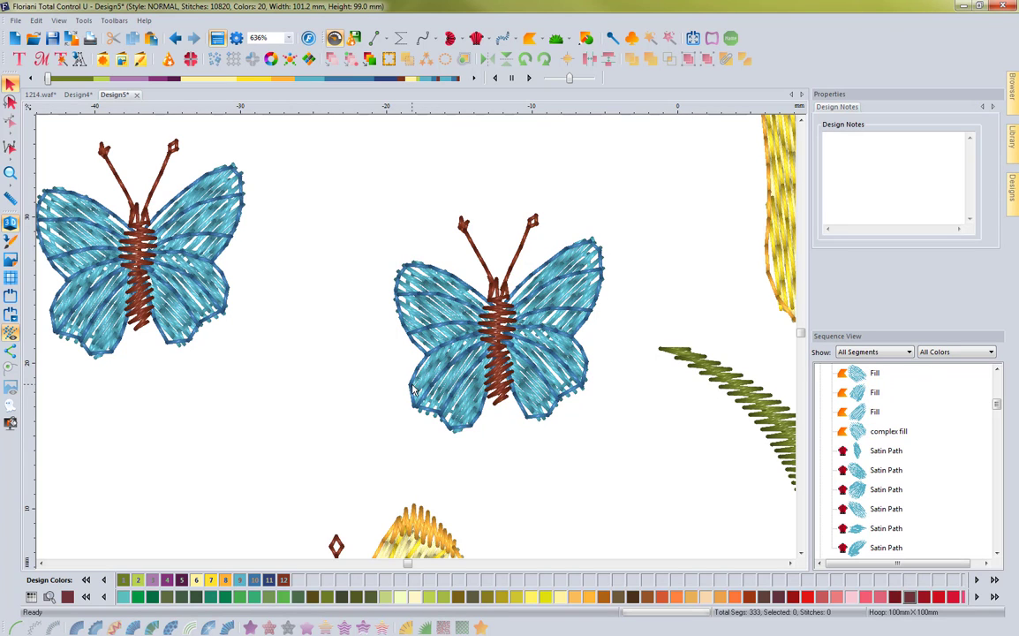
click(557, 291)
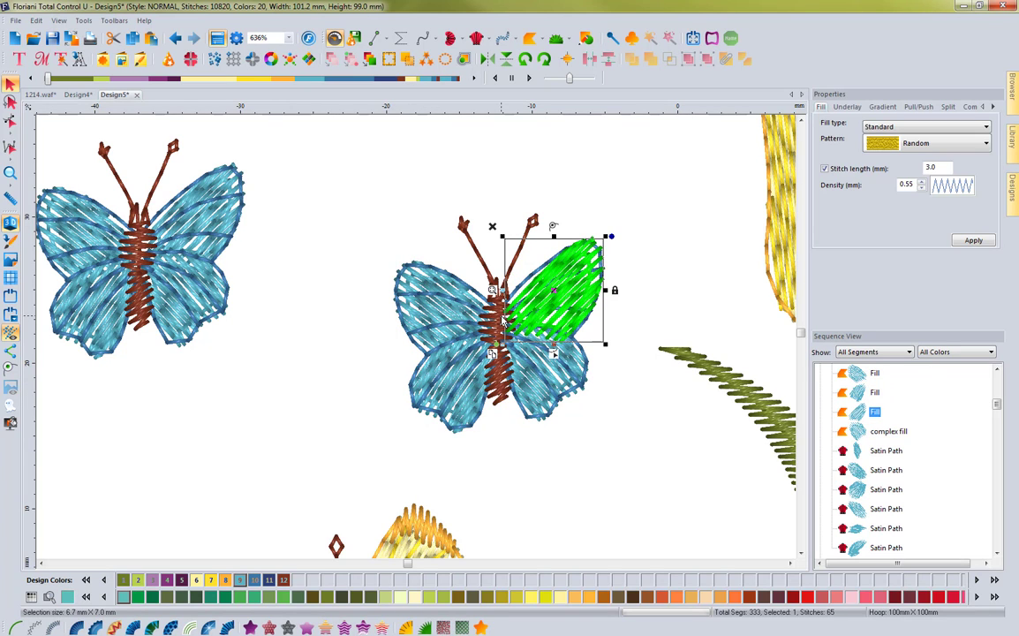
mouse_move(568, 309)
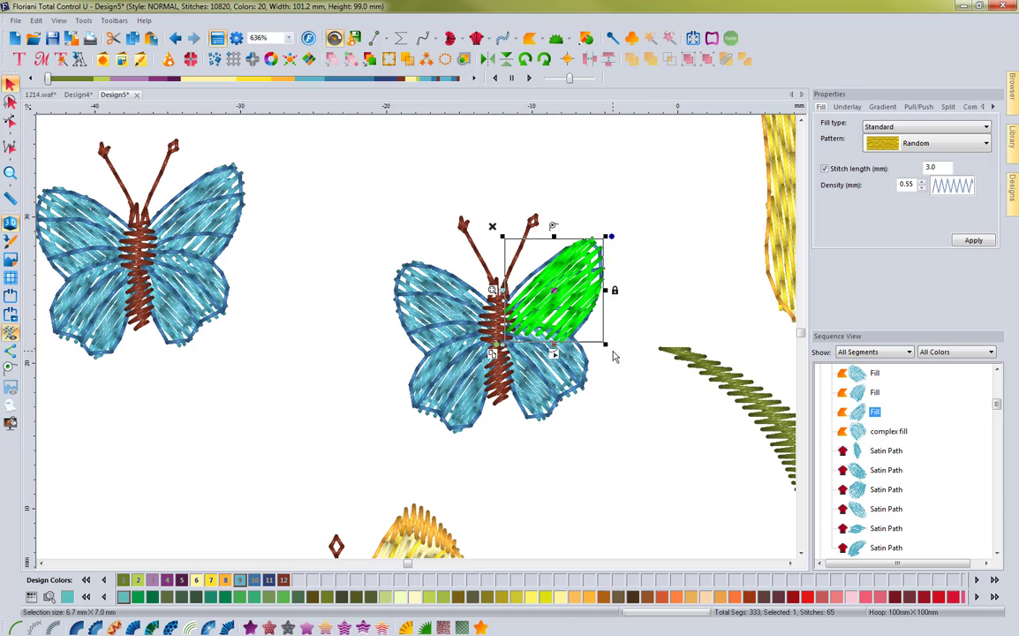
mouse_move(615, 361)
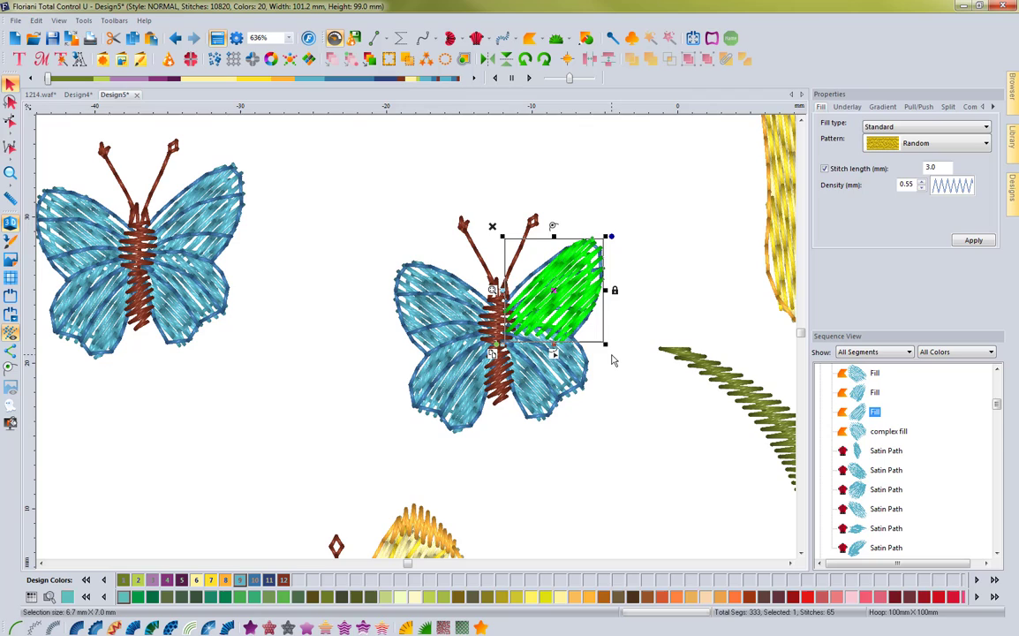
mouse_move(555, 362)
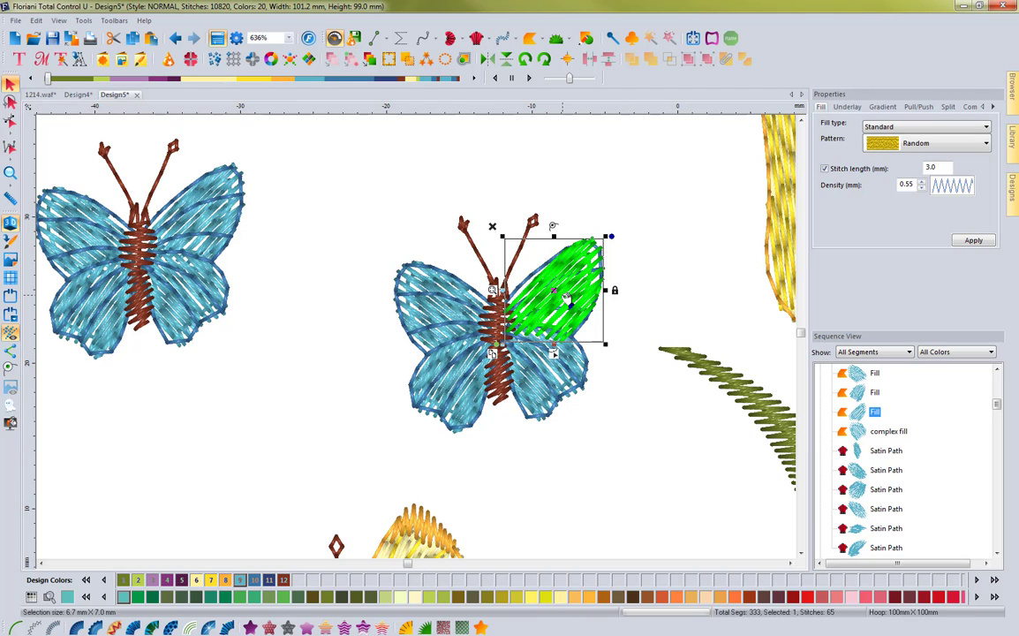
mouse_move(10, 123)
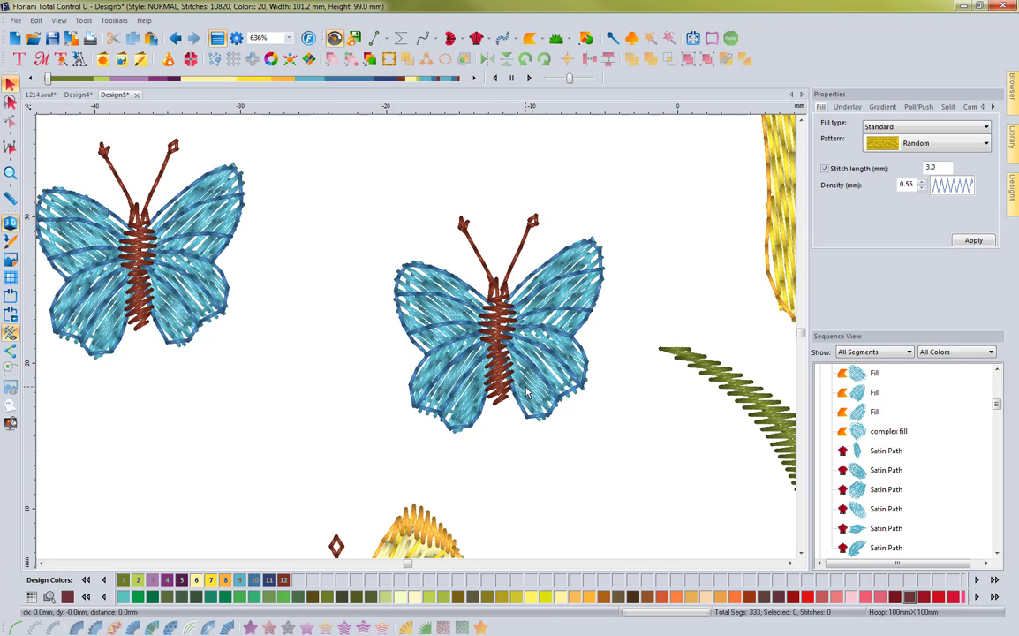
Step: Select the butterfly's lower right wing, a complex fill, on its own
click(544, 371)
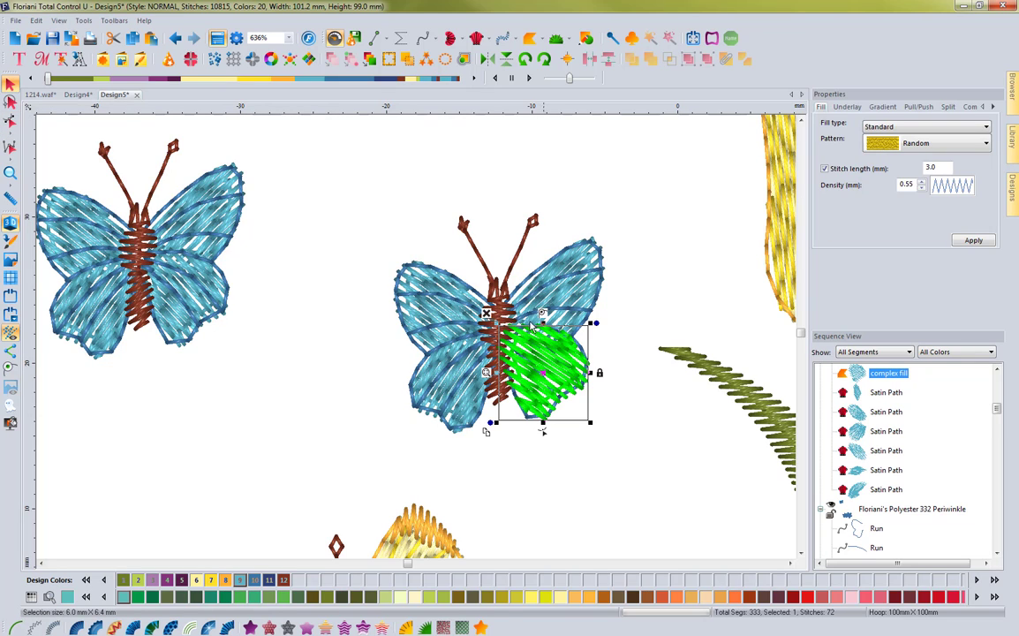
mouse_move(604, 441)
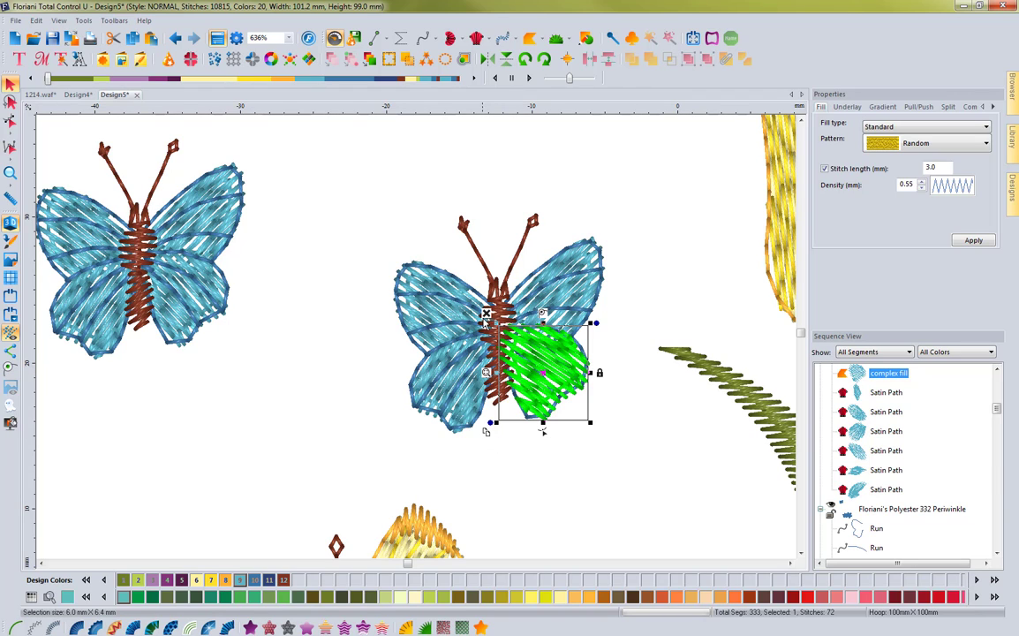
mouse_move(544, 316)
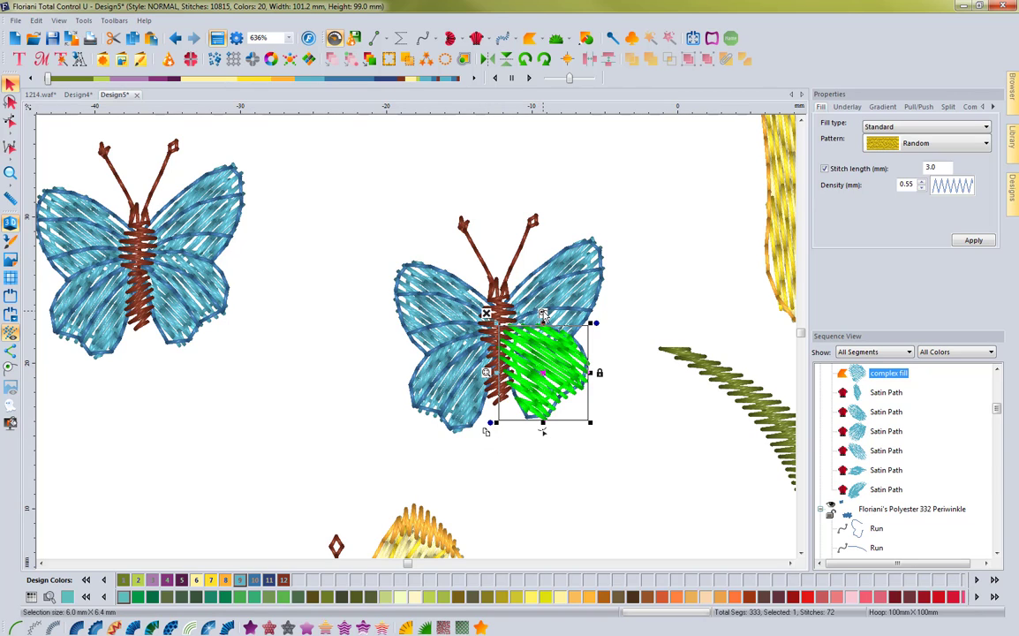
mouse_move(345, 369)
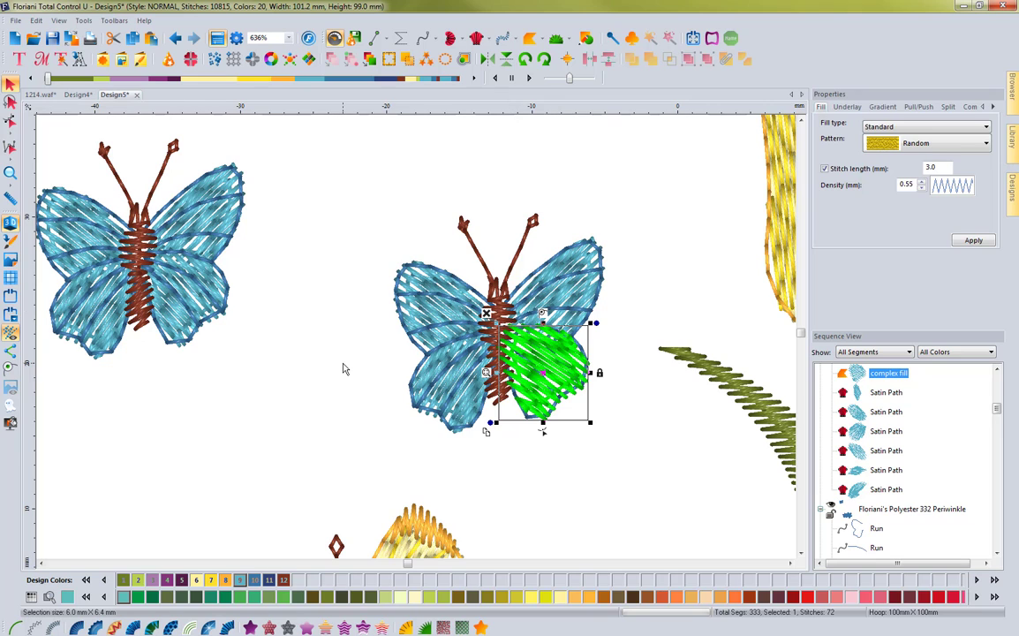
Step: Show the View preferences with the Show Selection Controls option
click(237, 39)
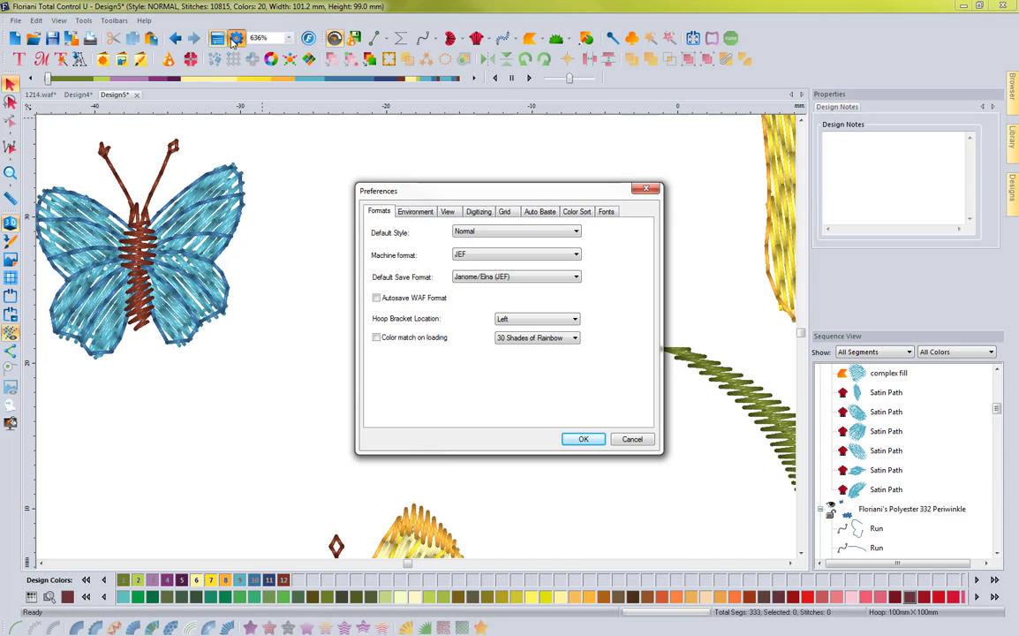
click(449, 212)
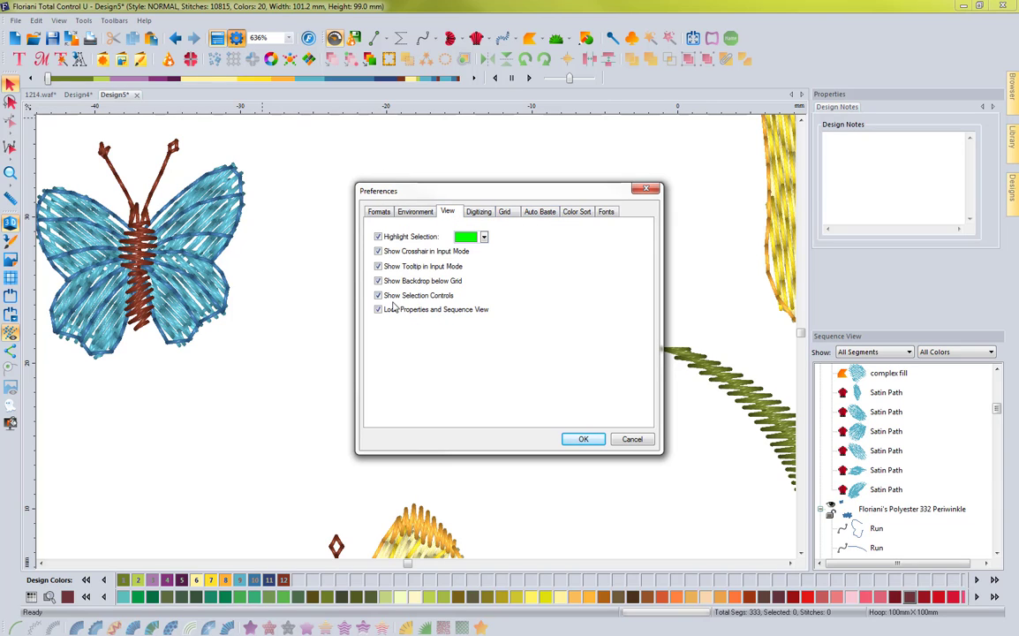
click(378, 295)
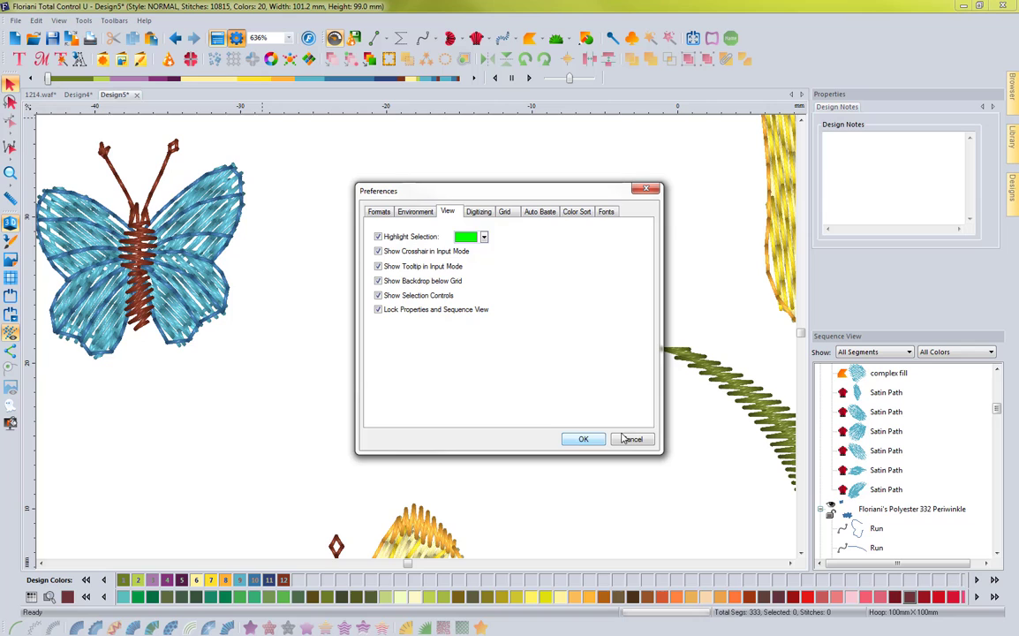
mouse_move(632, 439)
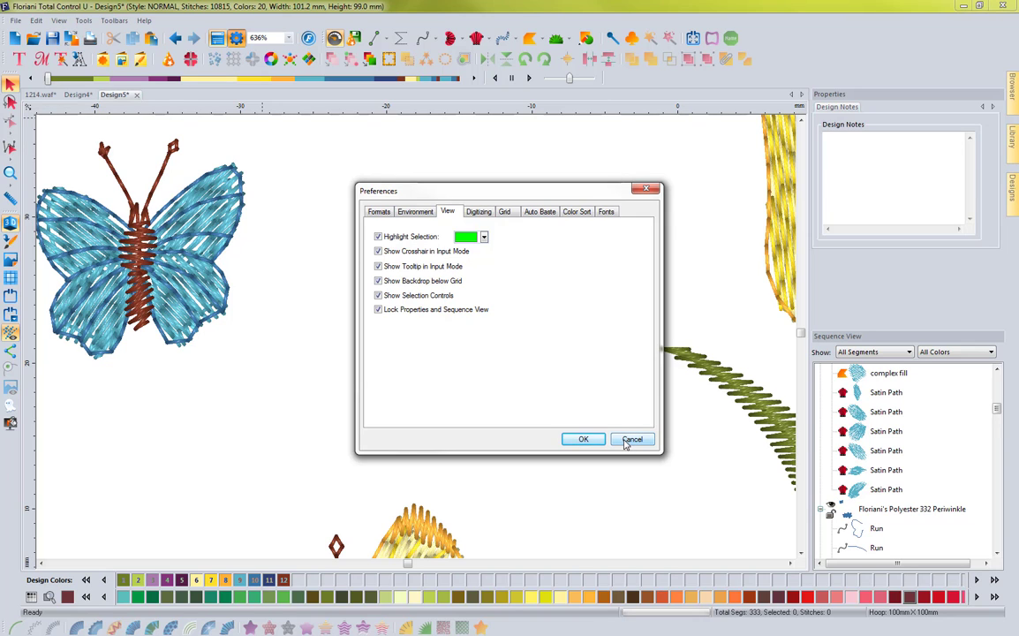
Step: Cancel the Preferences dialog, leaving the wing selected in the design
click(632, 438)
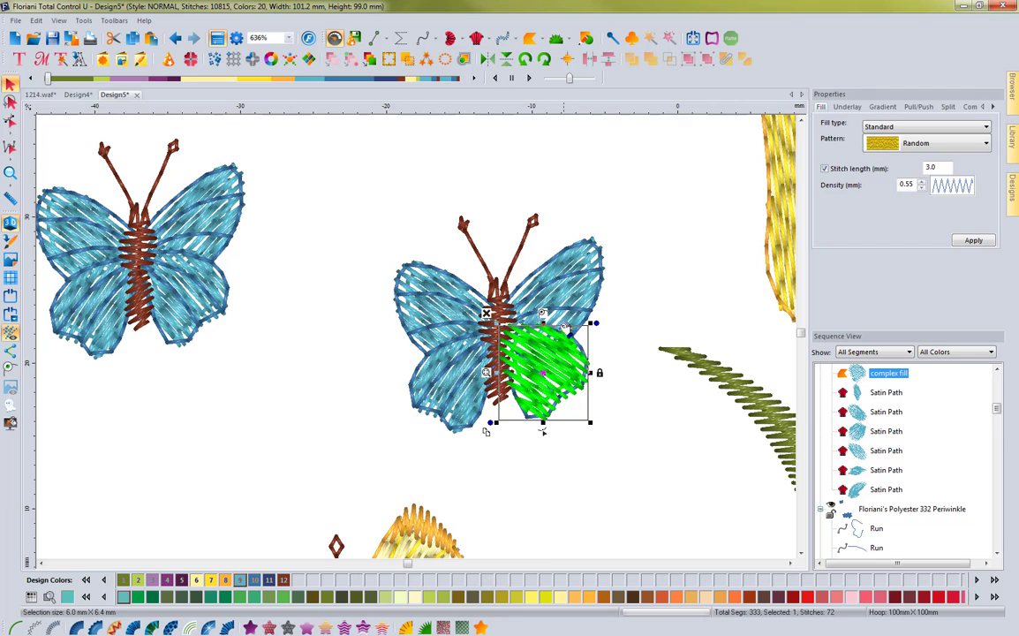
mouse_move(562, 440)
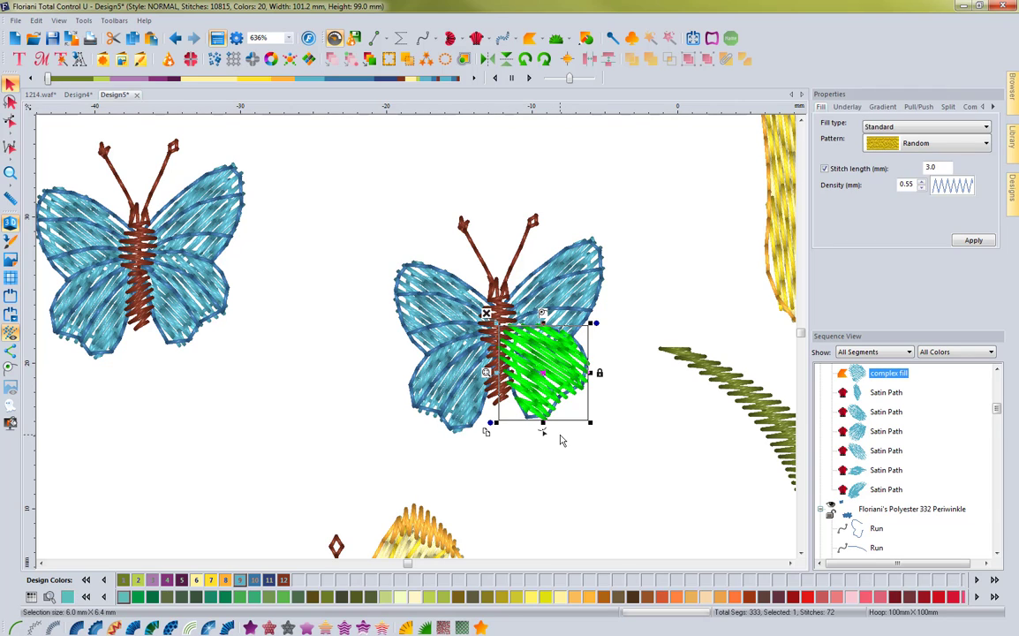